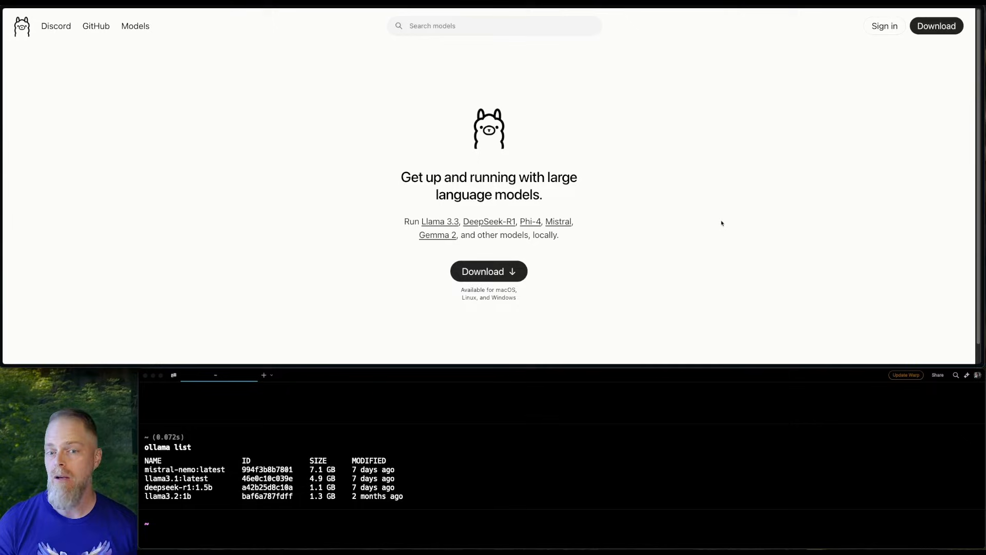
pyautogui.moveTo(821, 329)
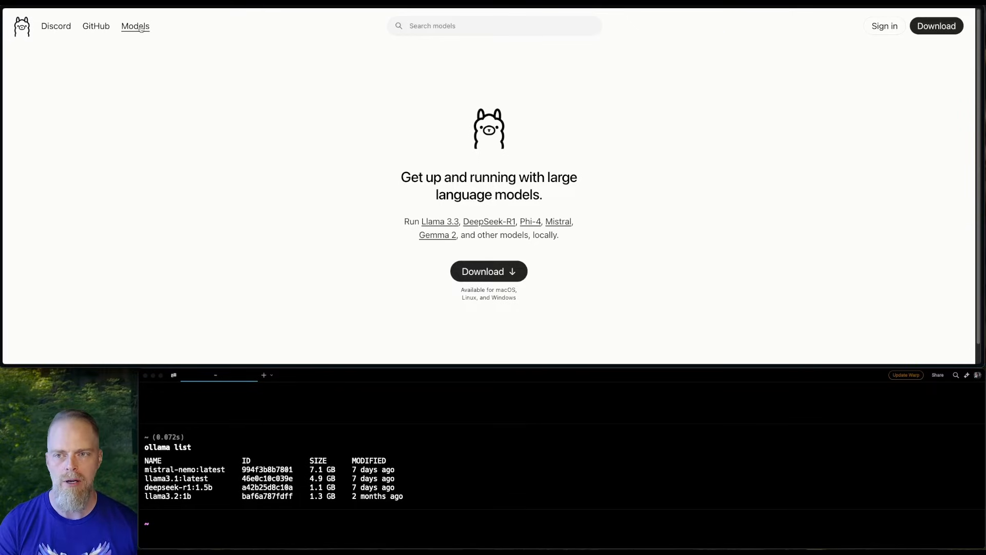
# Open the qwen2.5 page from Ollama's tools-capable model list, showing its 7b variant.
pyautogui.click(134, 26)
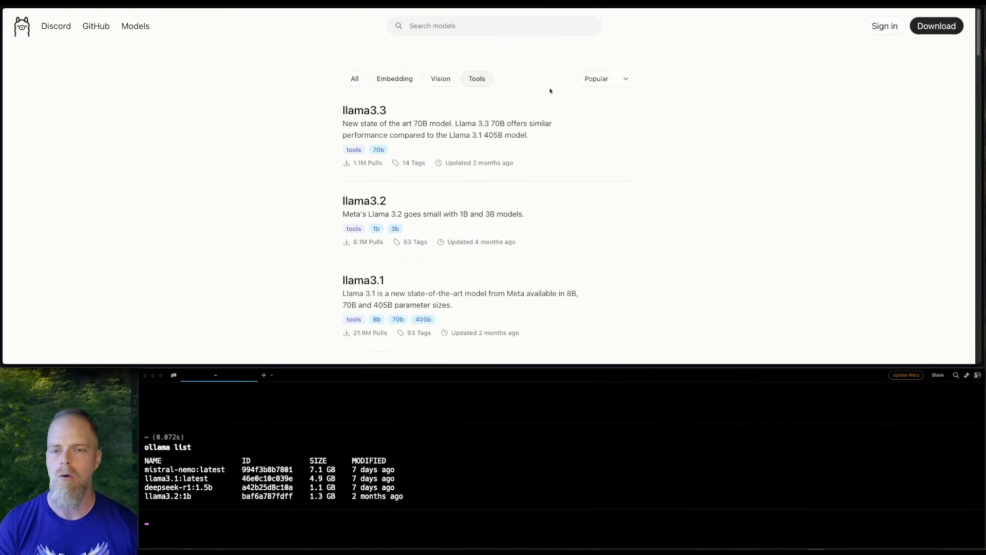
pyautogui.scroll(-3)
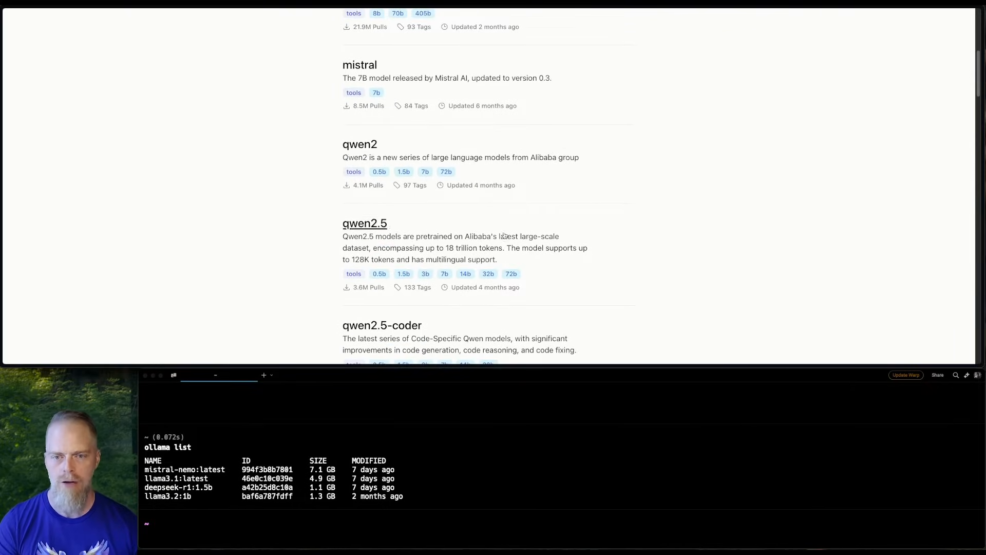
pyautogui.click(364, 223)
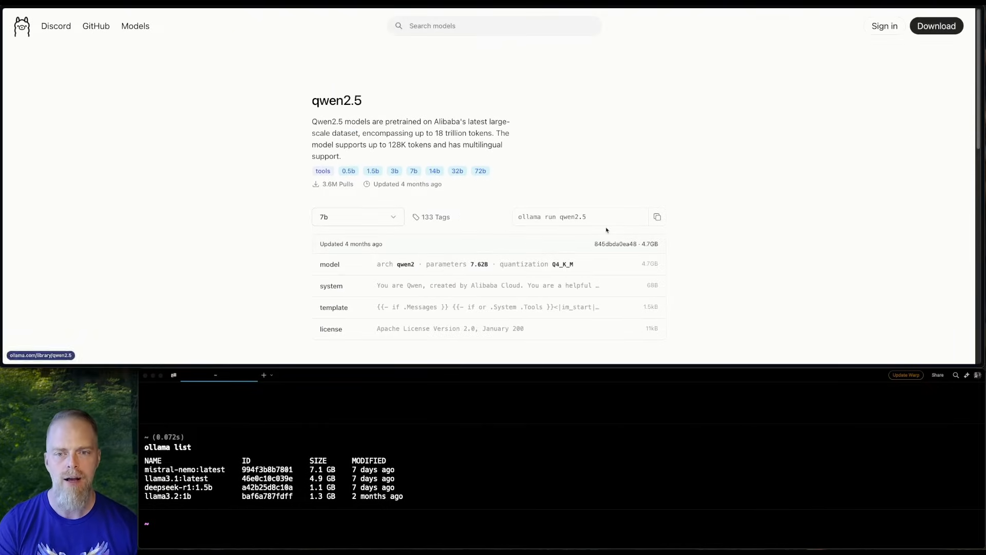
pyautogui.moveTo(600, 185)
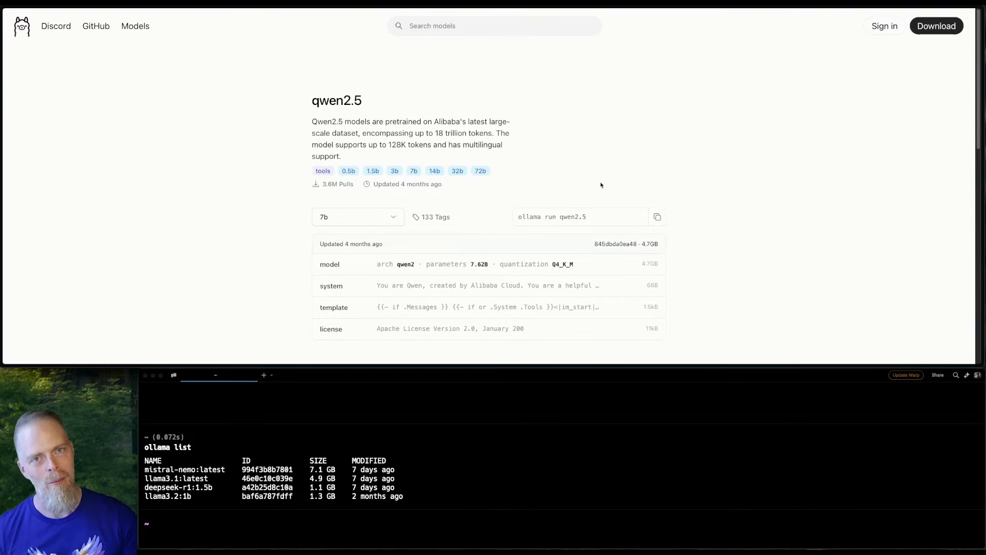
pyautogui.moveTo(373, 217)
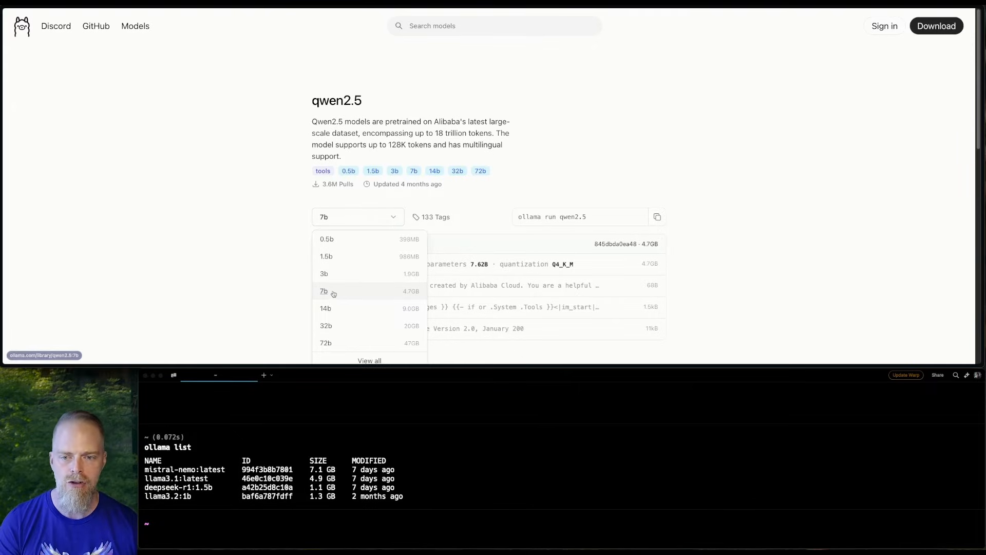
pyautogui.moveTo(338, 295)
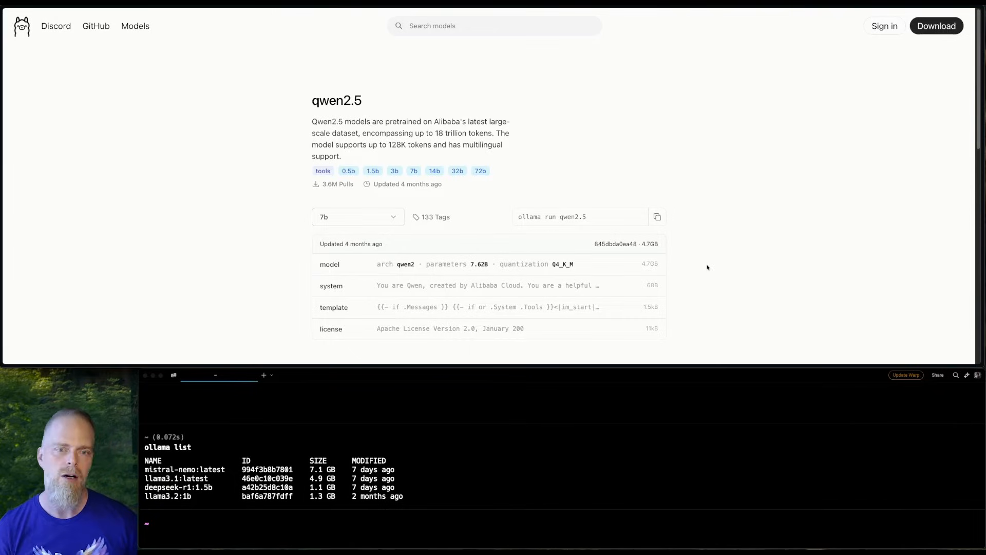
pyautogui.moveTo(673, 217)
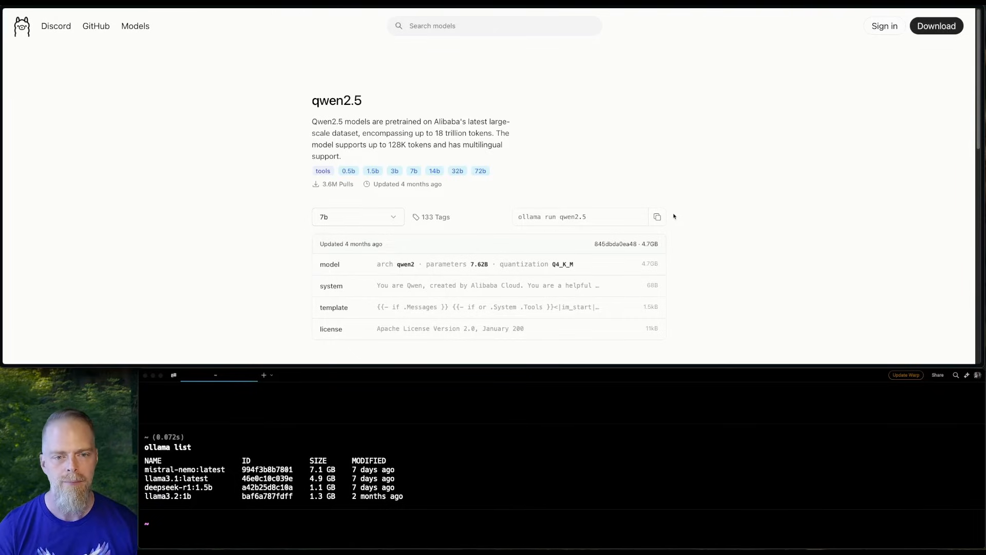
# Pull qwen2.5 with 'ollama run qwen2.5', exit with /bye, and list installed models.
pyautogui.click(657, 216)
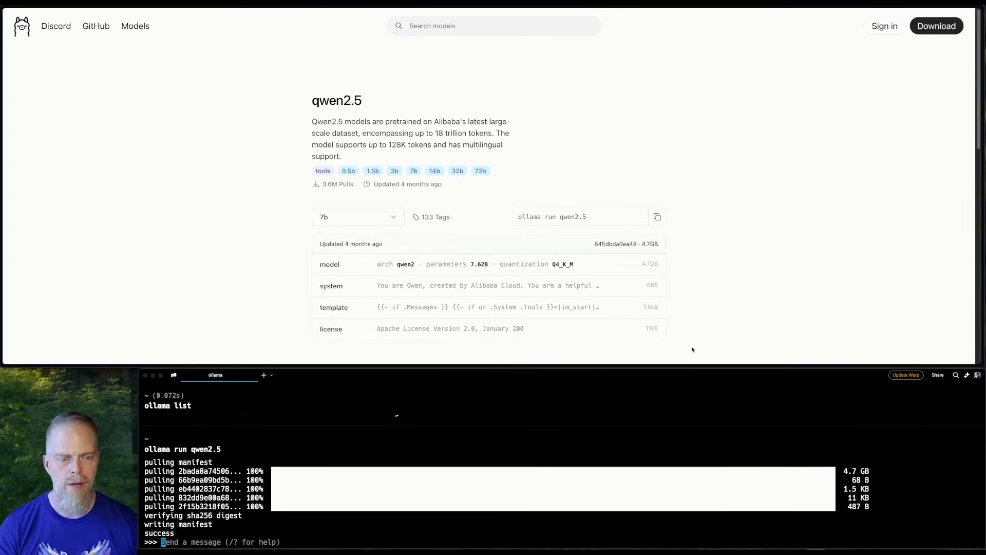
pyautogui.write('/')
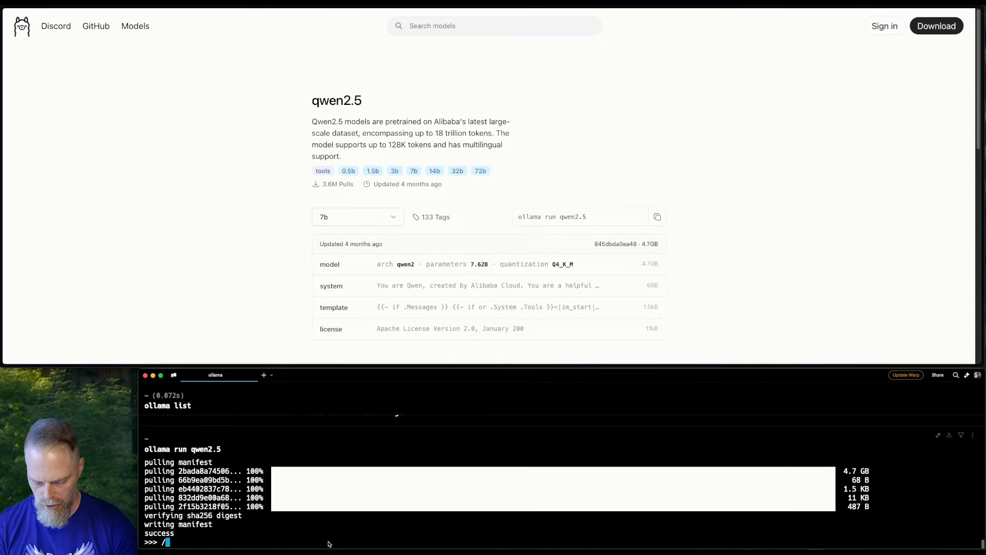
pyautogui.write('bye')
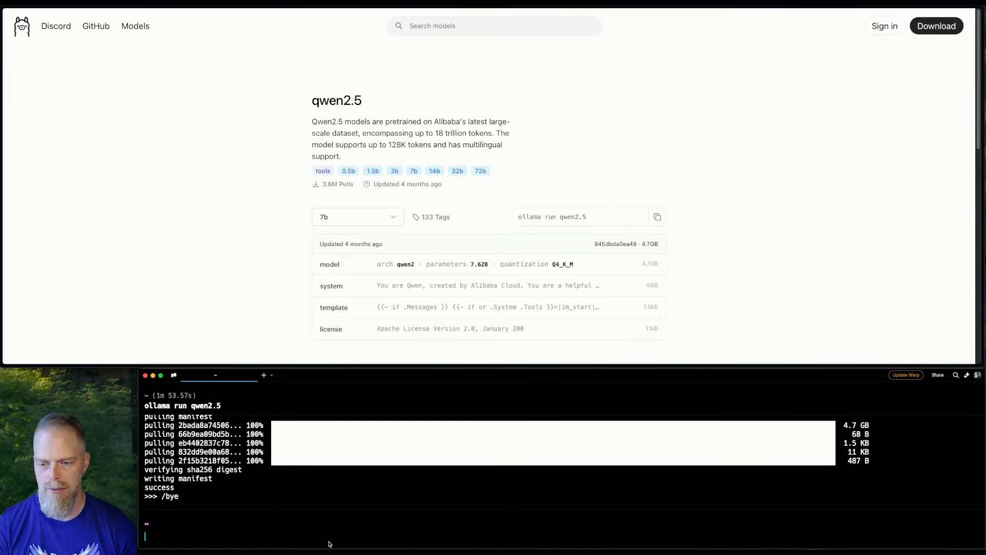
pyautogui.write('ollama rm qwen2.5:latest')
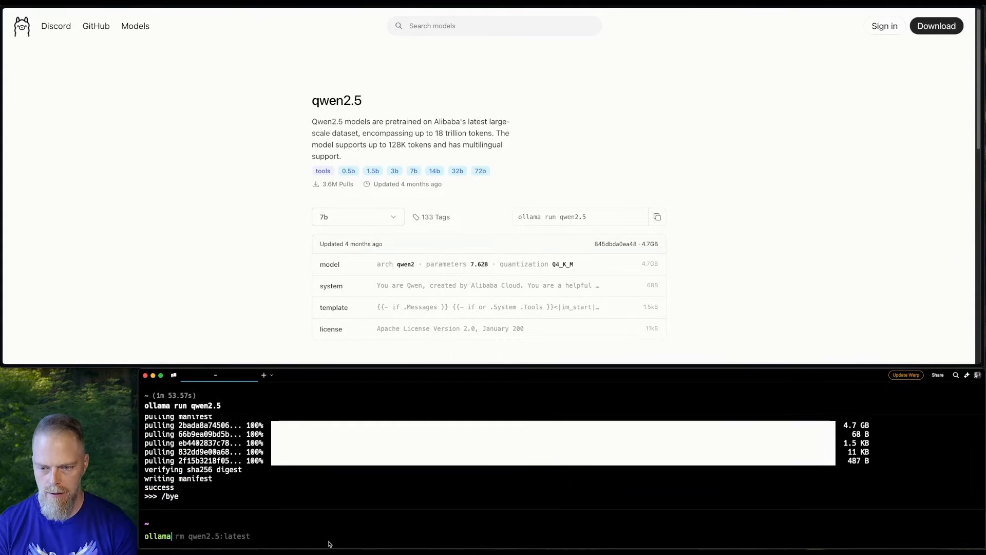
pyautogui.press('Return')
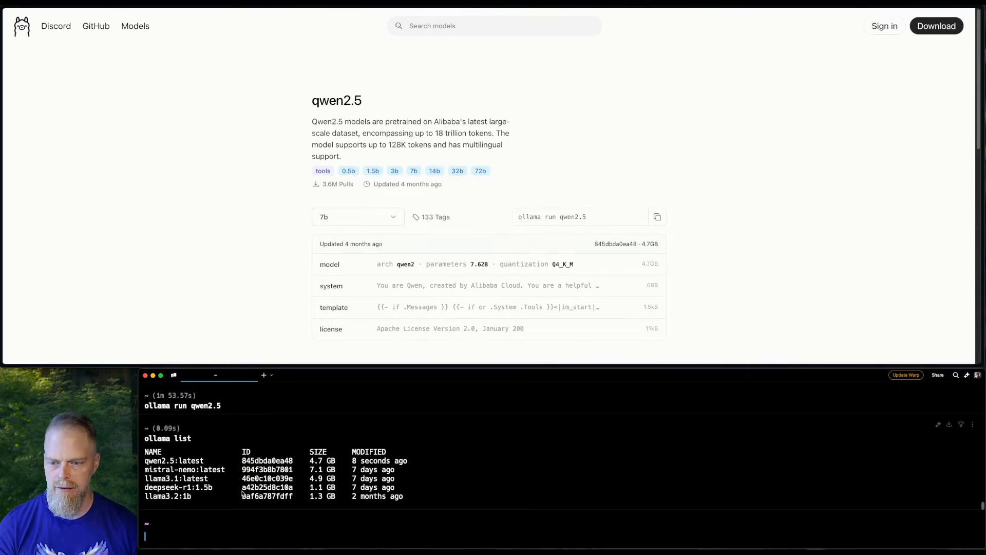
pyautogui.moveTo(527, 475)
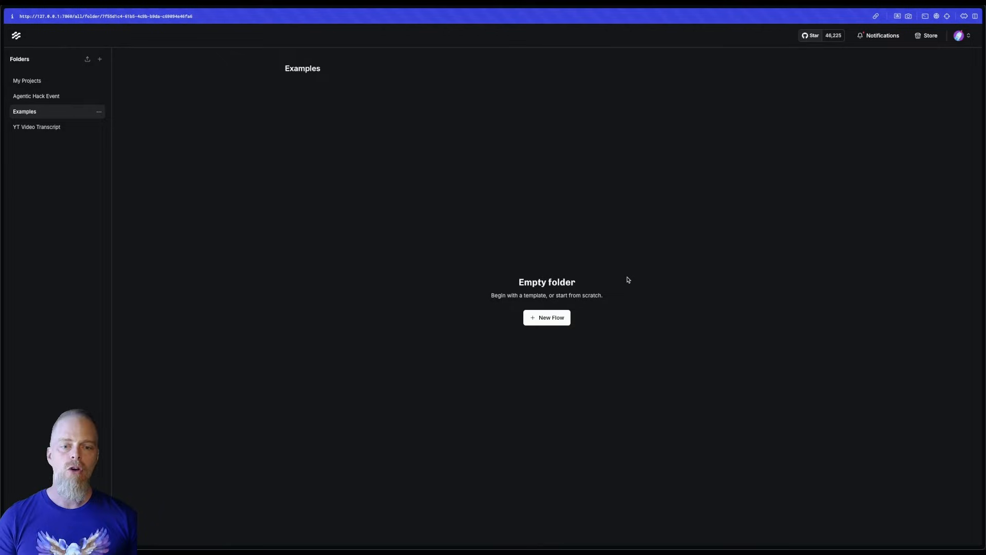
# Create a new flow from the Simple Agent template.
pyautogui.click(546, 317)
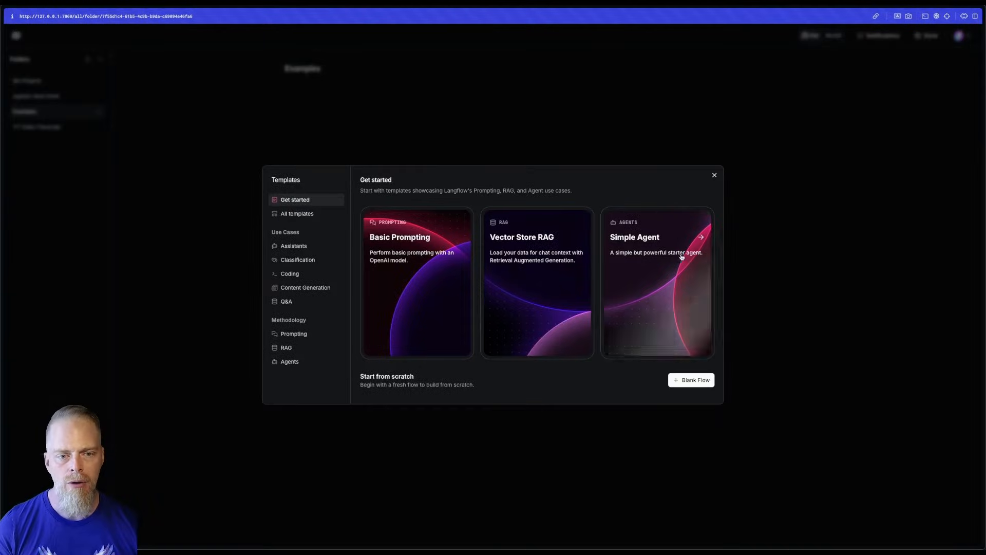
pyautogui.moveTo(647, 317)
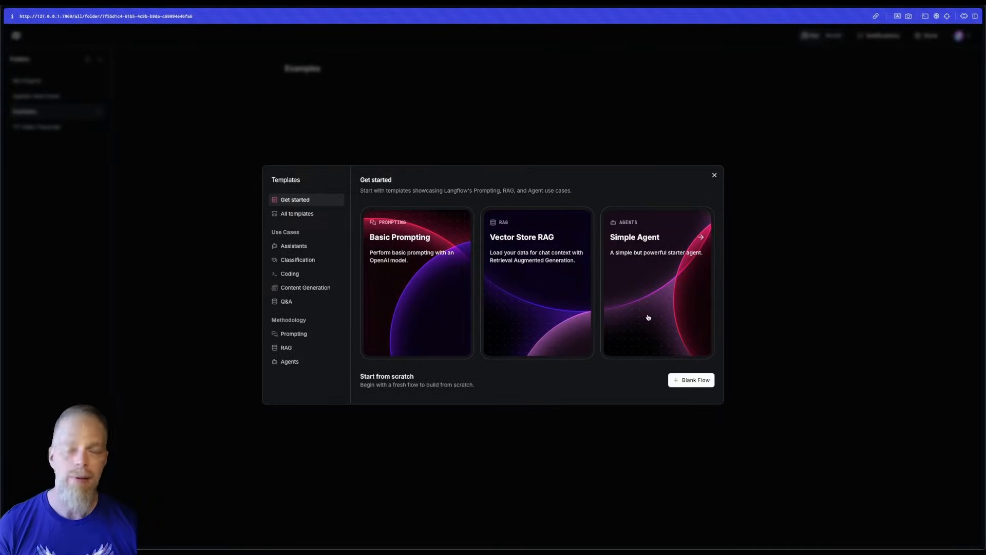
pyautogui.click(656, 283)
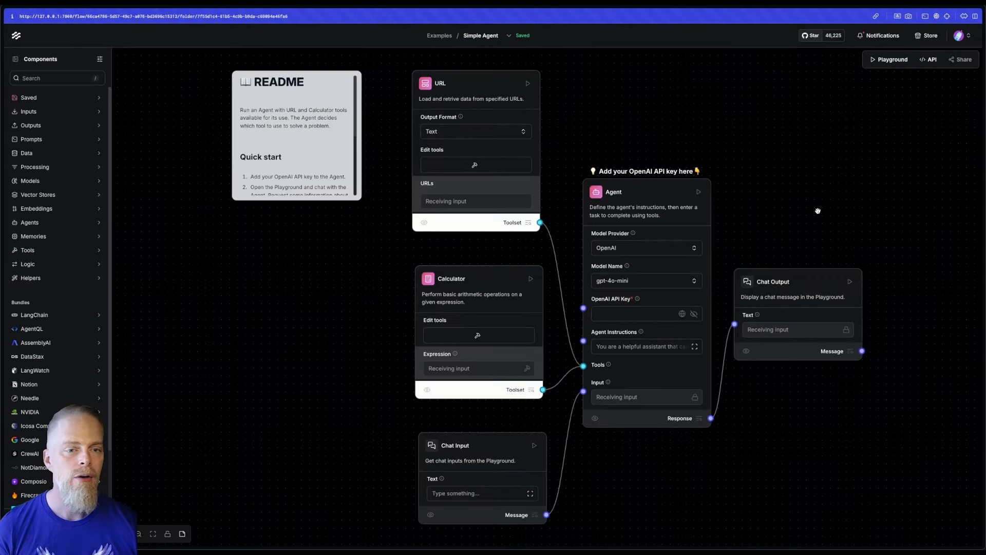
# Fill the Agent's OpenAI API Key field with the saved openai API key variable.
pyautogui.click(296, 135)
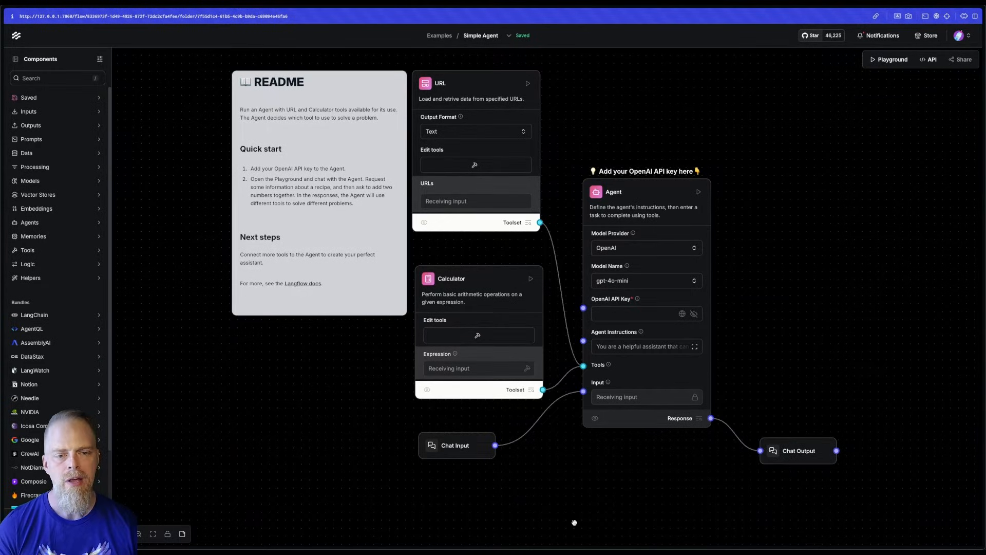
pyautogui.moveTo(754, 168)
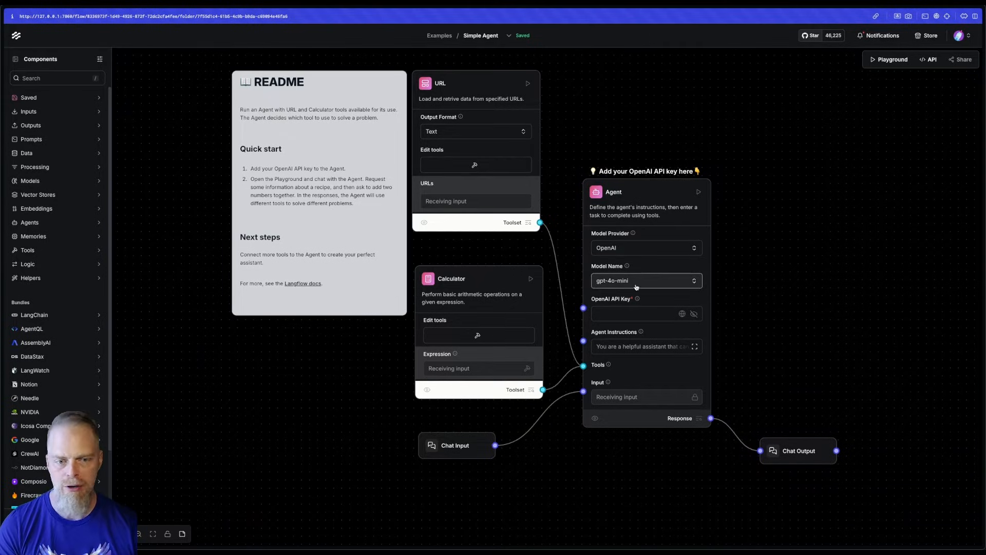
pyautogui.click(683, 313)
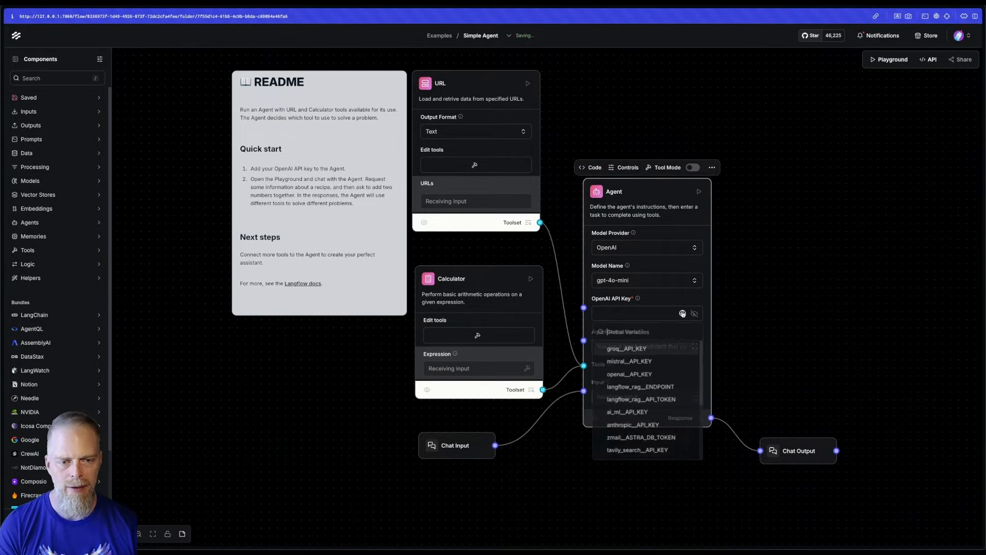
pyautogui.click(628, 373)
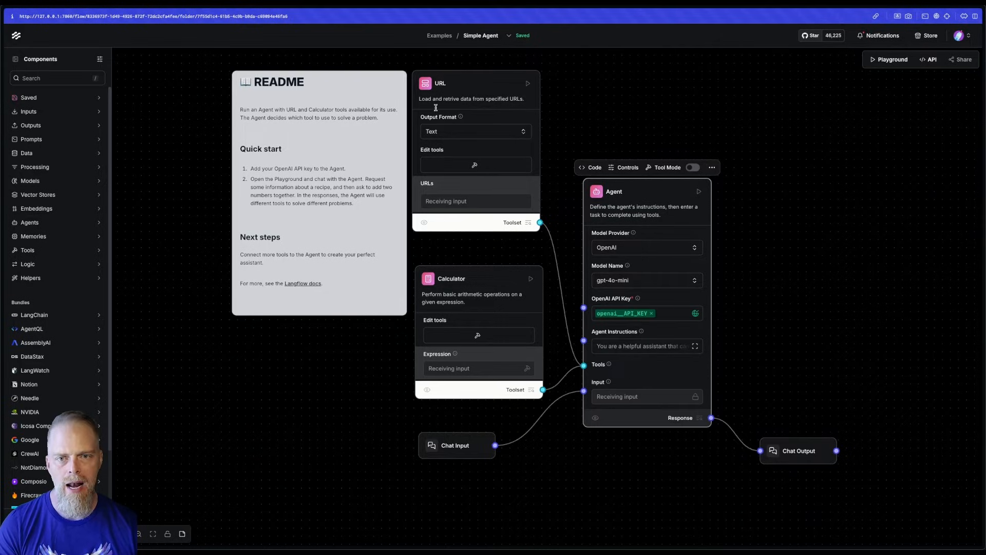
pyautogui.moveTo(473, 265)
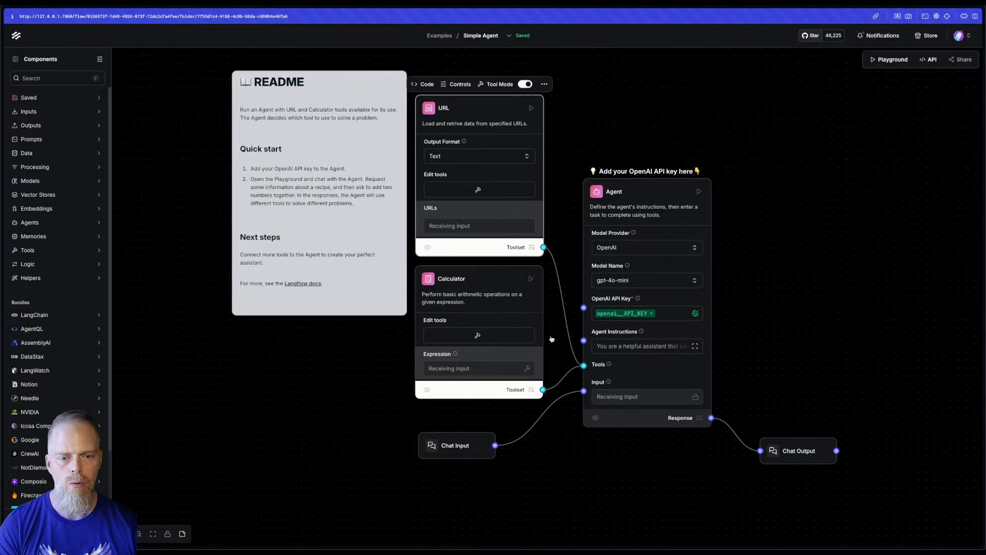
pyautogui.moveTo(827, 303)
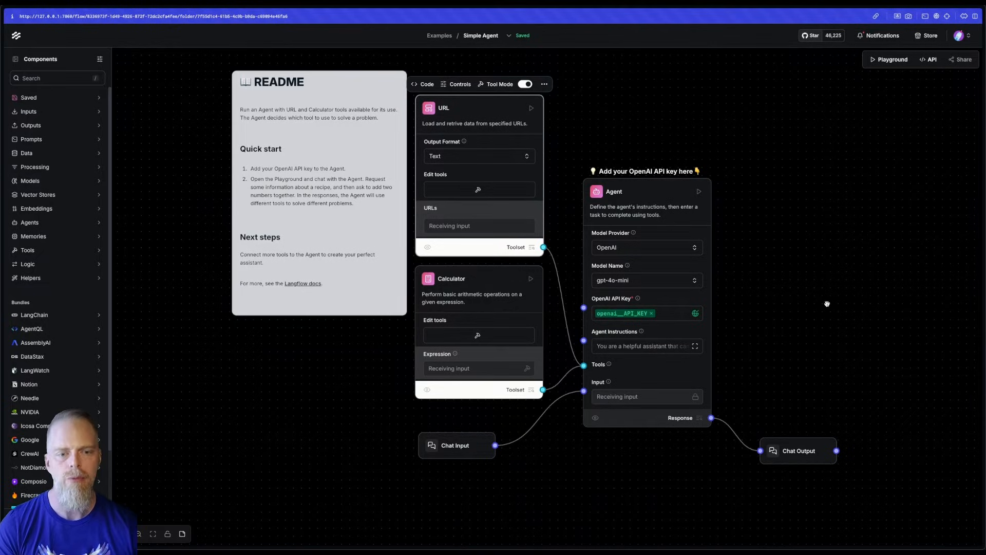
pyautogui.click(455, 445)
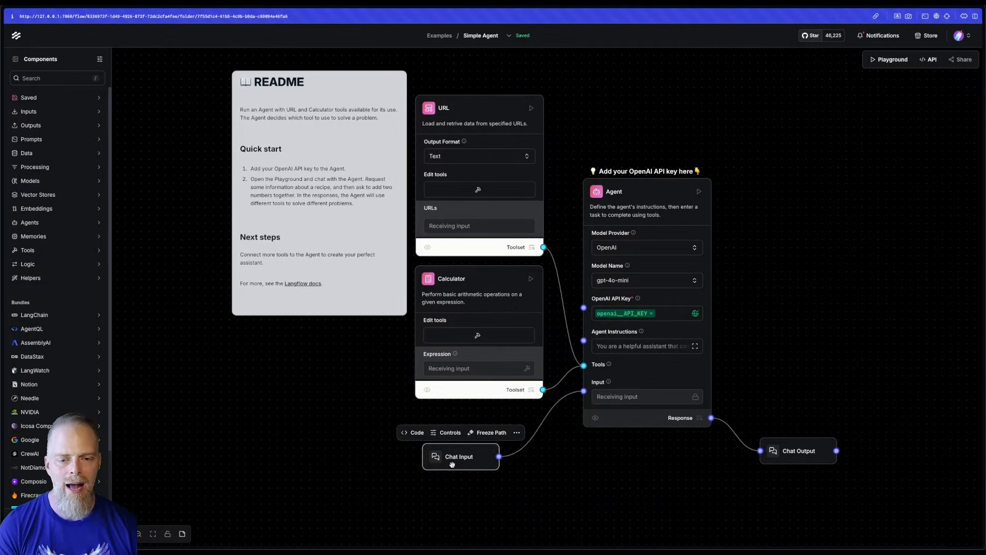
pyautogui.moveTo(857, 367)
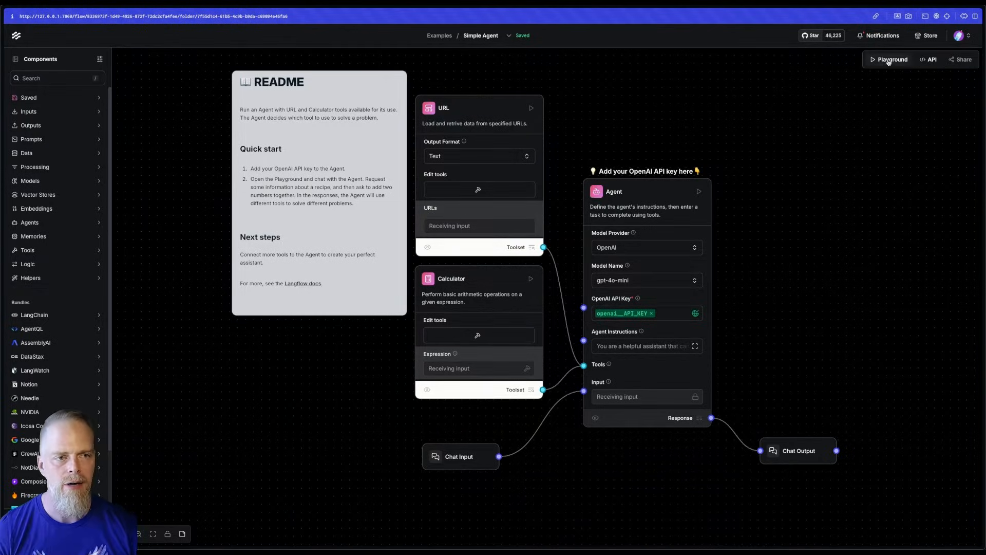
# Ask the agent in the Playground to 'Convert 200 USD to INR'.
pyautogui.click(891, 59)
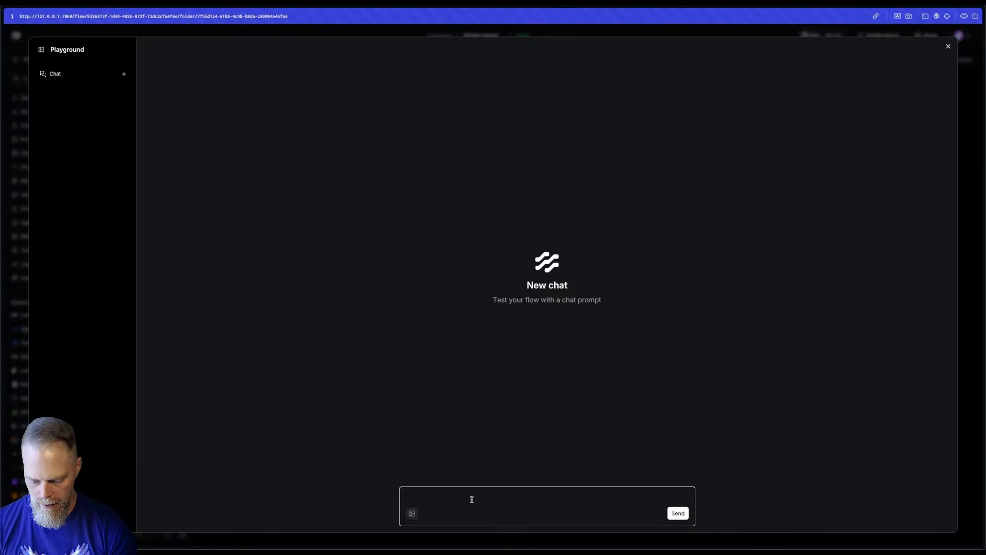
pyautogui.write('Convert 200')
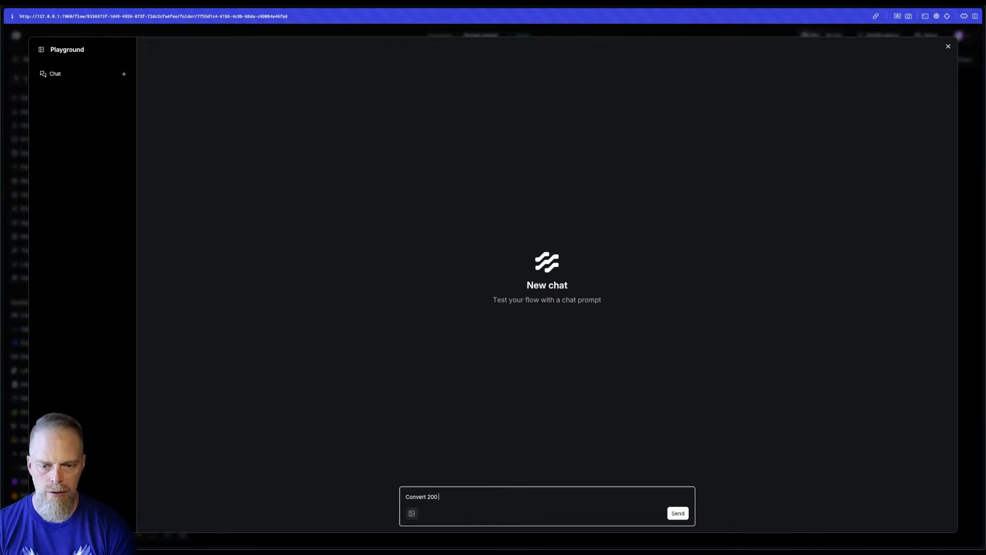
pyautogui.write('USD to INR')
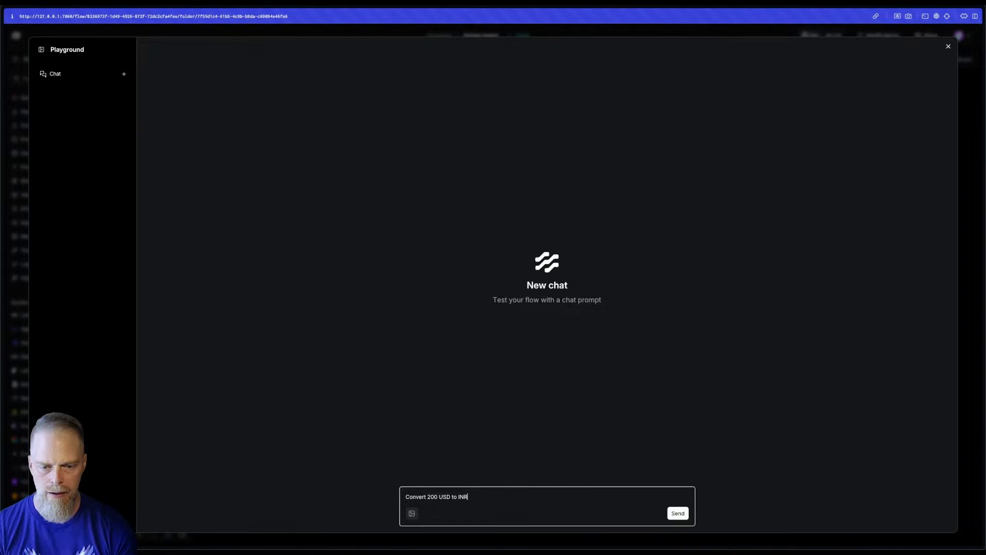
pyautogui.click(678, 513)
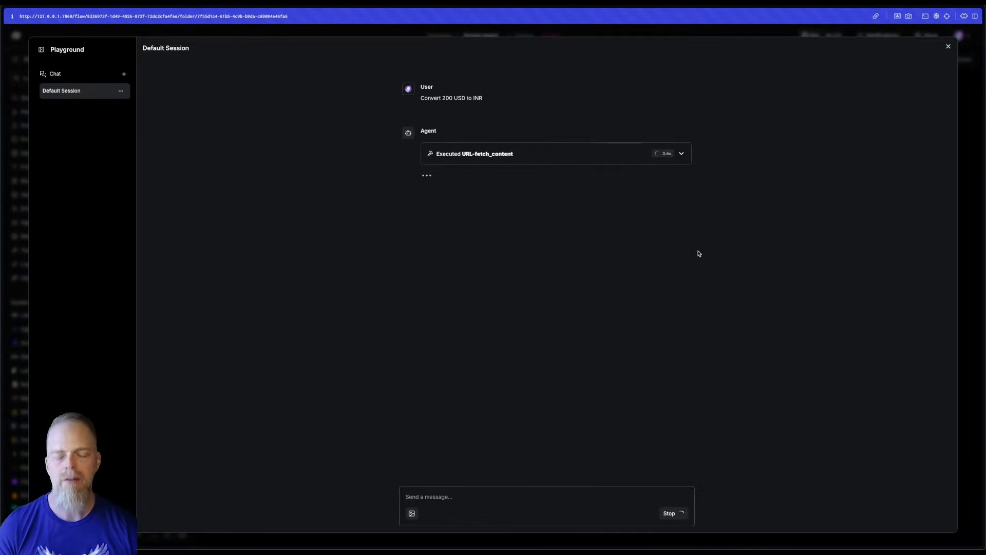
pyautogui.moveTo(742, 200)
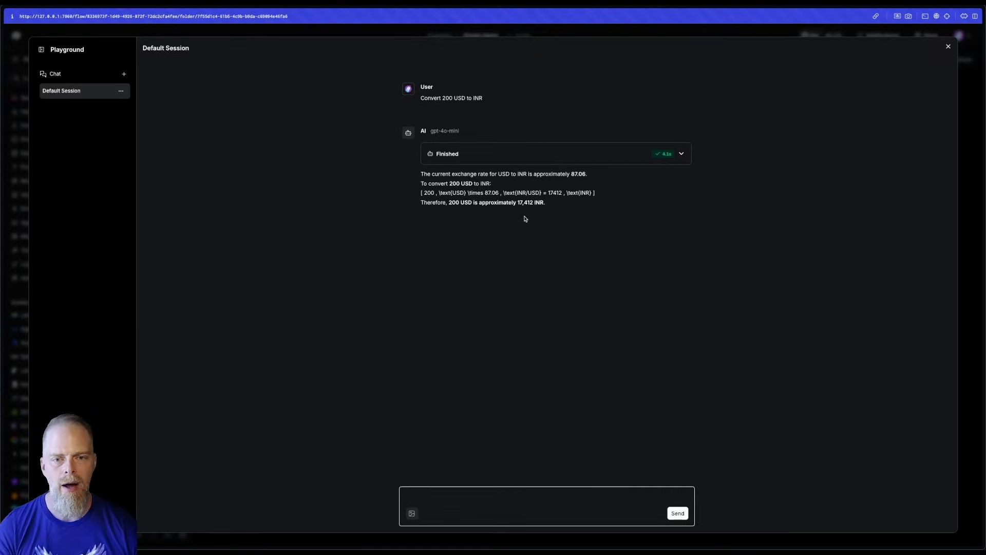
# Inspect the URL tool call in the finished steps, then close the Playground.
pyautogui.click(680, 153)
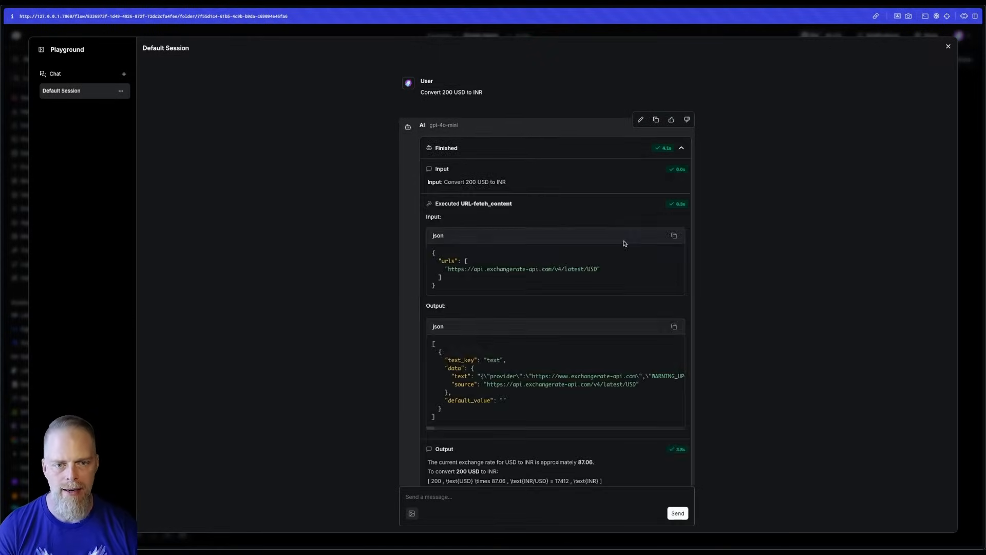
pyautogui.scroll(-3)
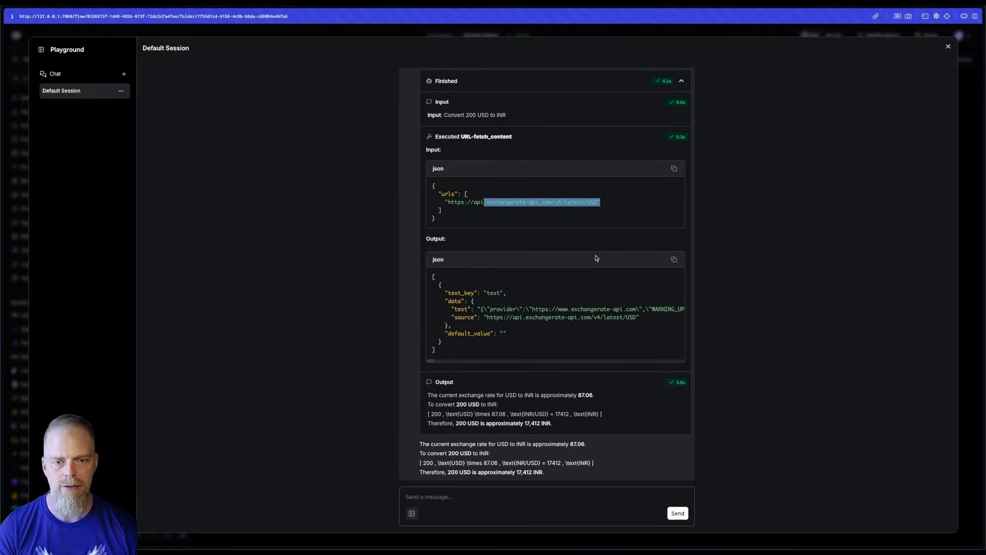
pyautogui.click(681, 81)
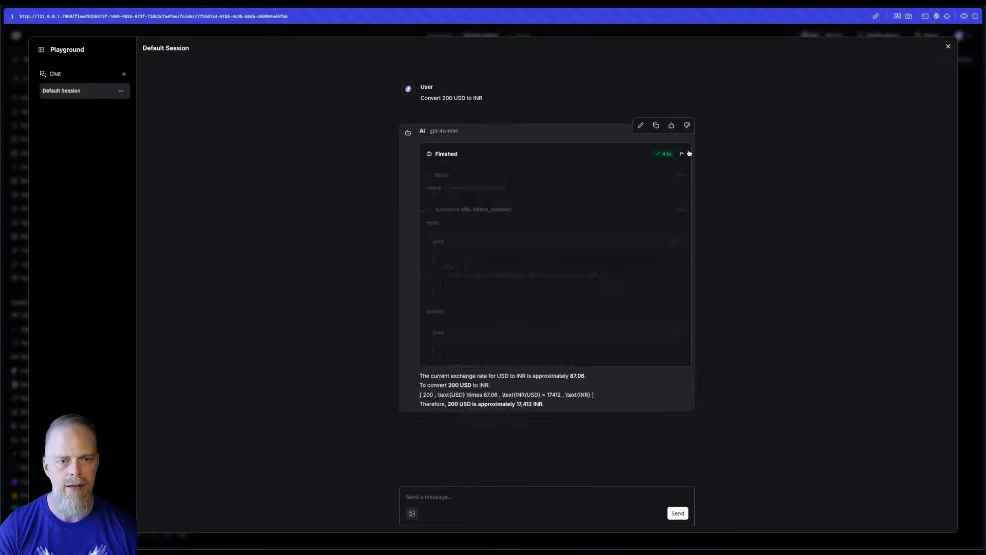
pyautogui.click(681, 153)
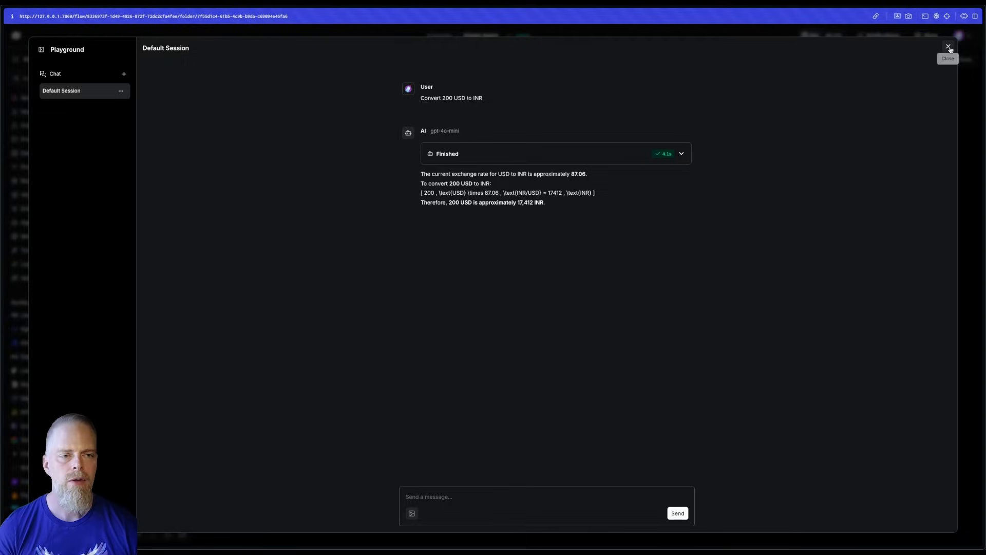
pyautogui.click(949, 48)
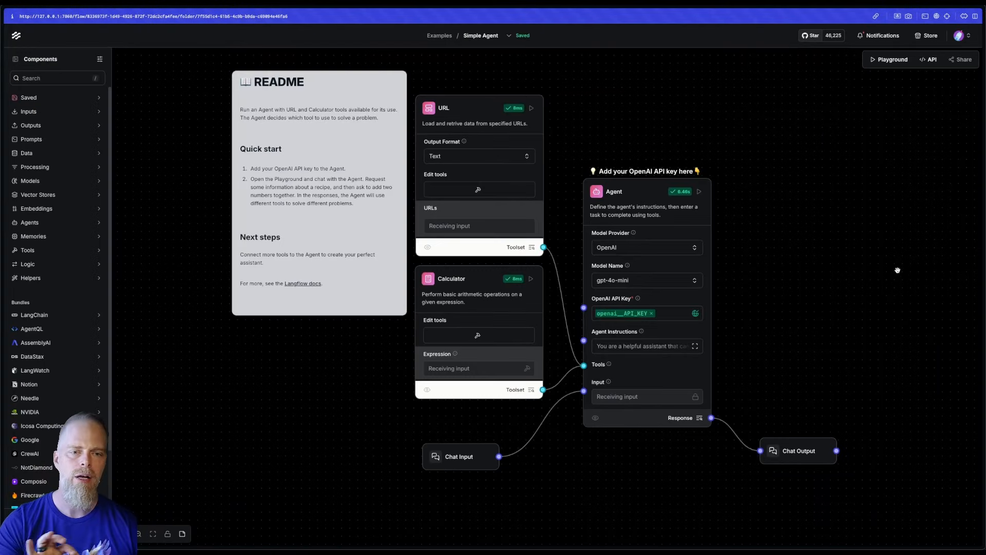
pyautogui.moveTo(784, 303)
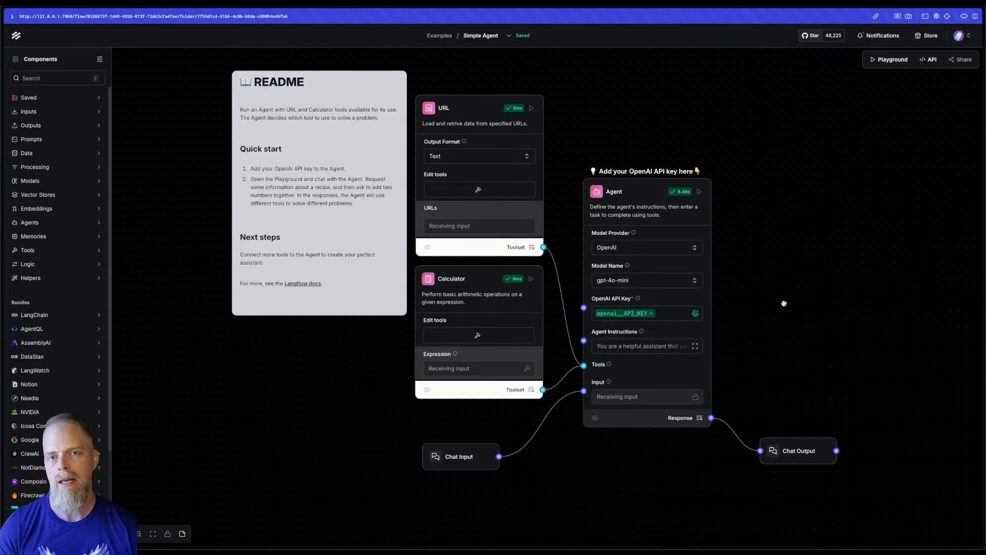
pyautogui.moveTo(859, 276)
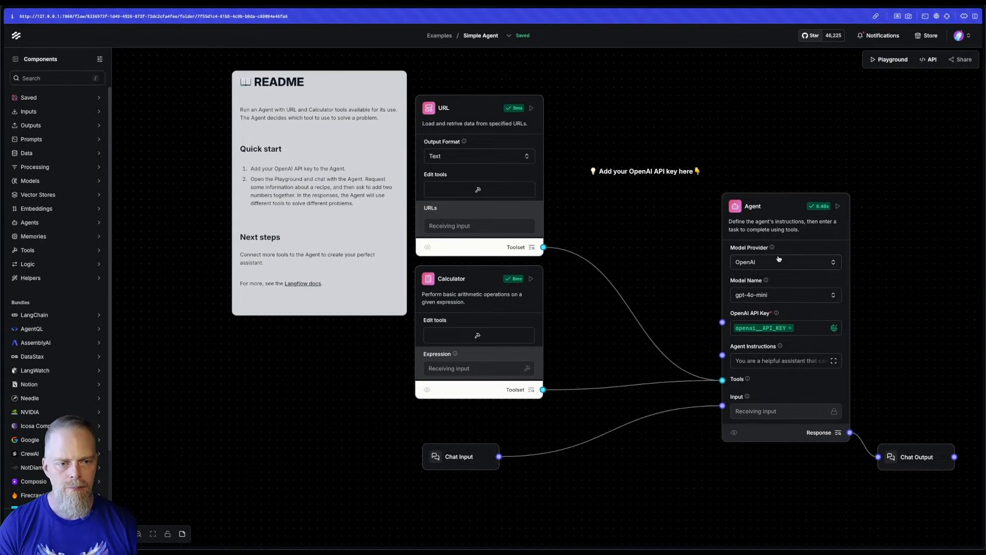
# Set the Agent's Model Provider to Custom and delete the OpenAI API key note.
pyautogui.click(785, 261)
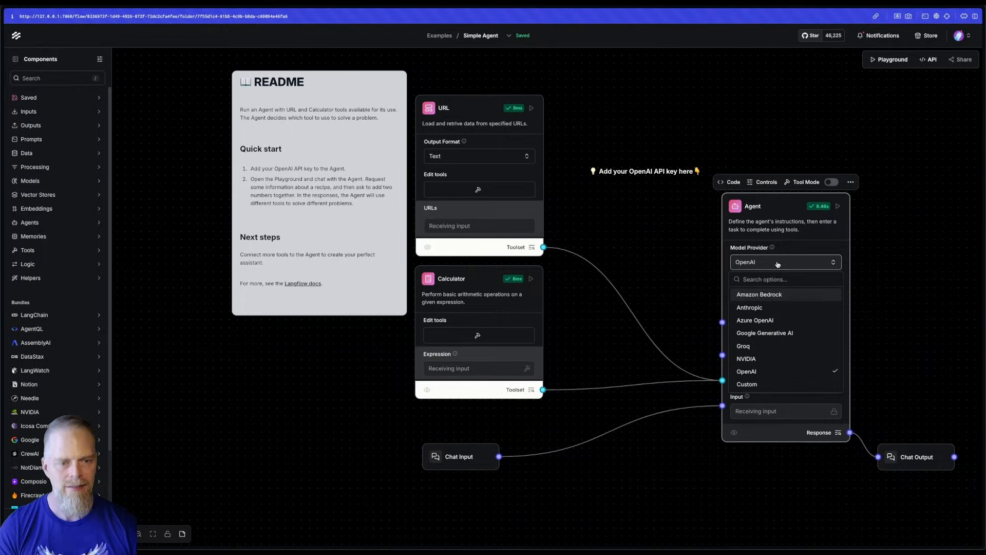
pyautogui.moveTo(755, 300)
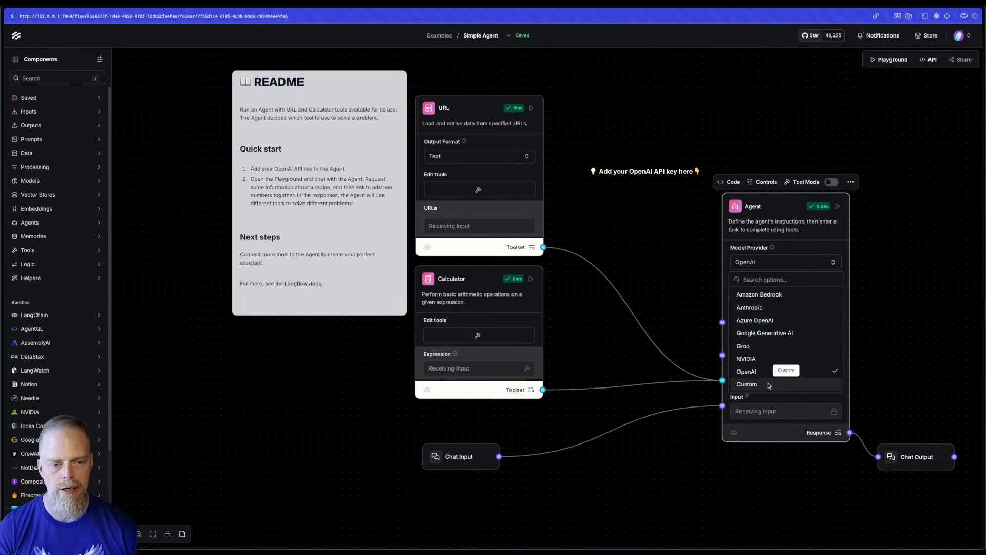
pyautogui.click(747, 384)
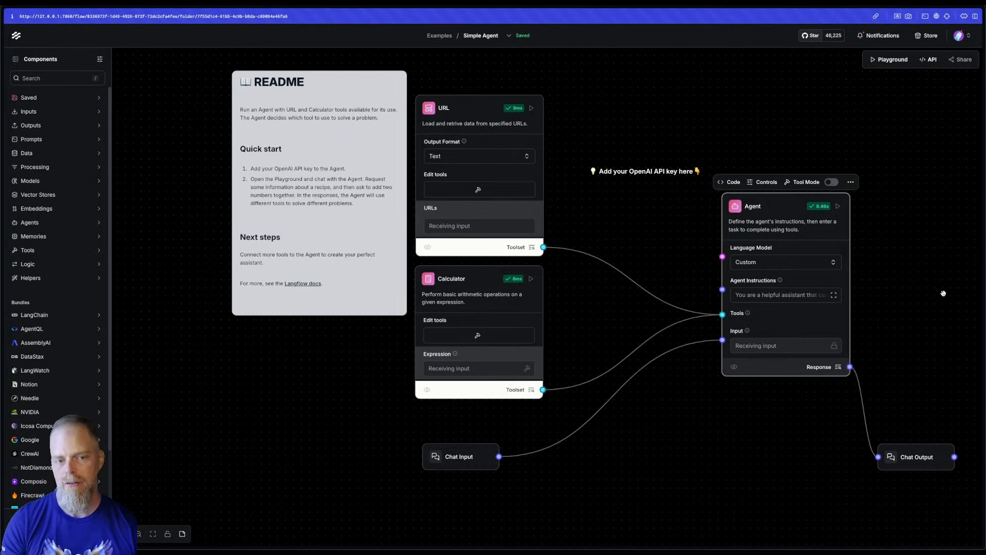
pyautogui.moveTo(681, 171)
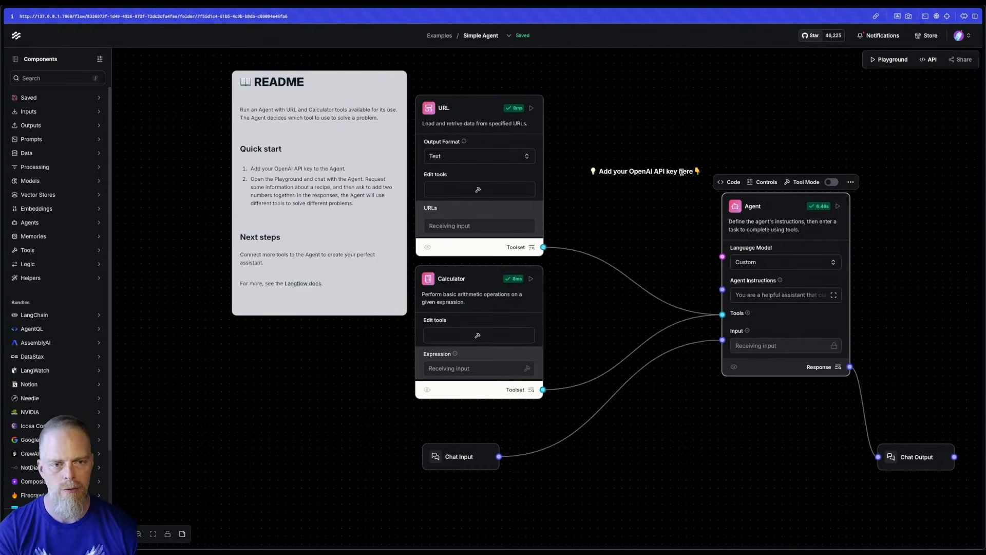
pyautogui.click(821, 168)
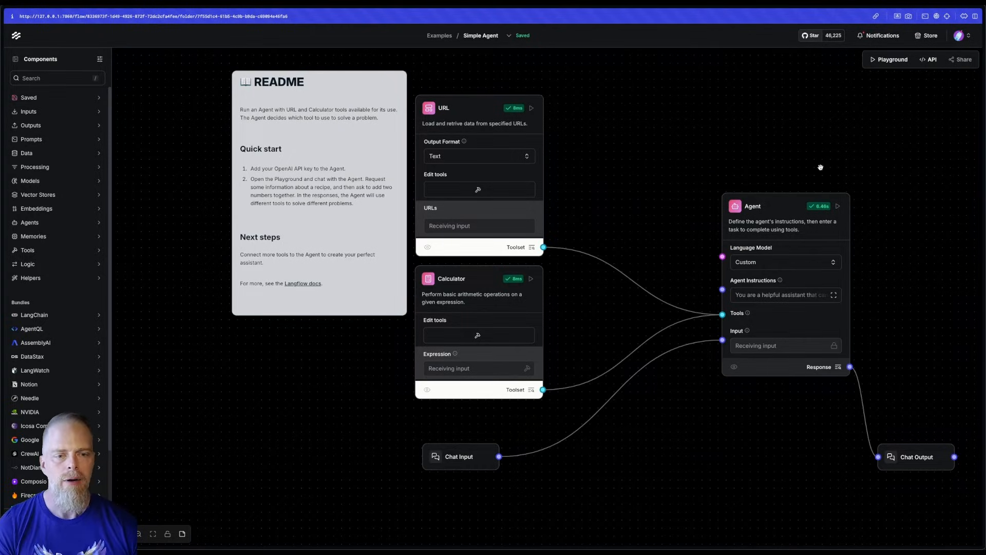
pyautogui.moveTo(667, 358)
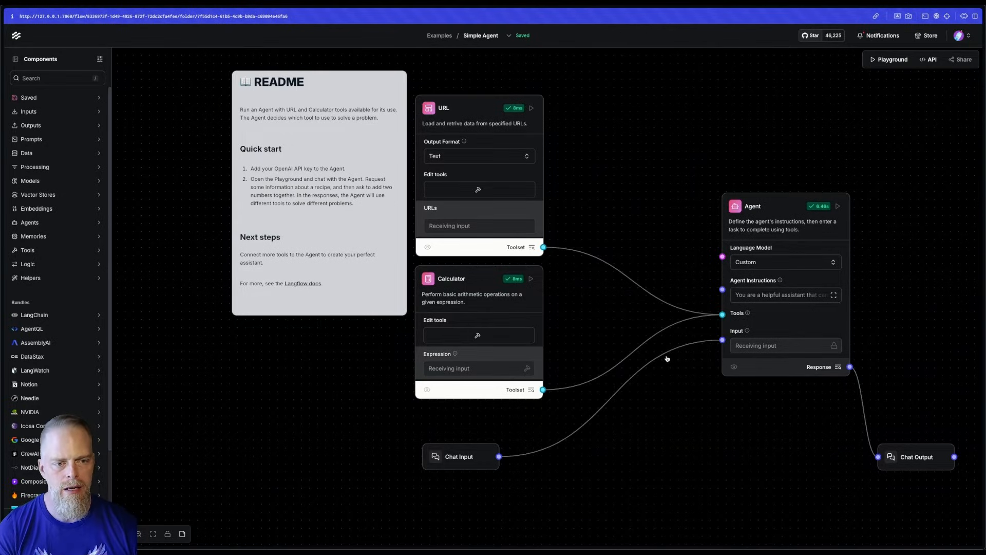
pyautogui.moveTo(733, 258)
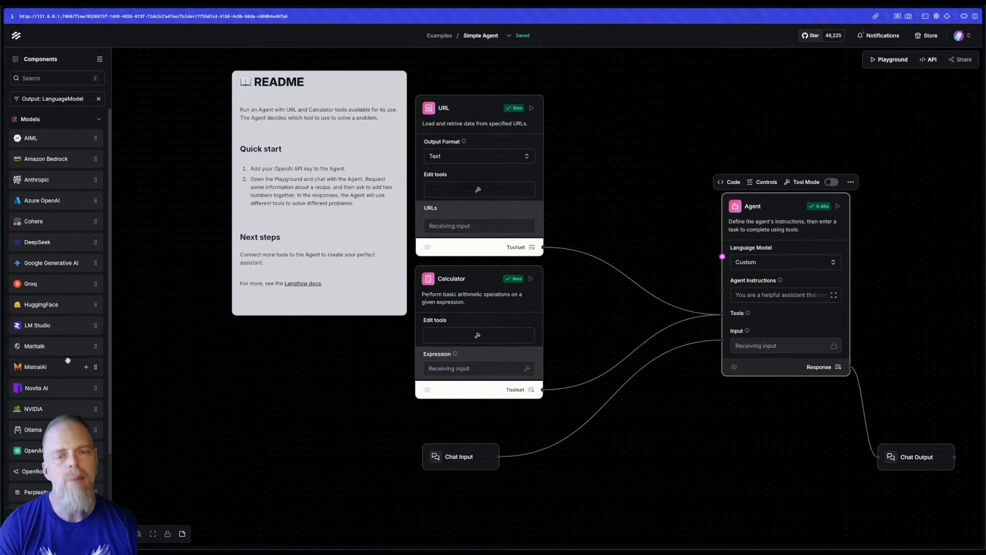
pyautogui.moveTo(47, 425)
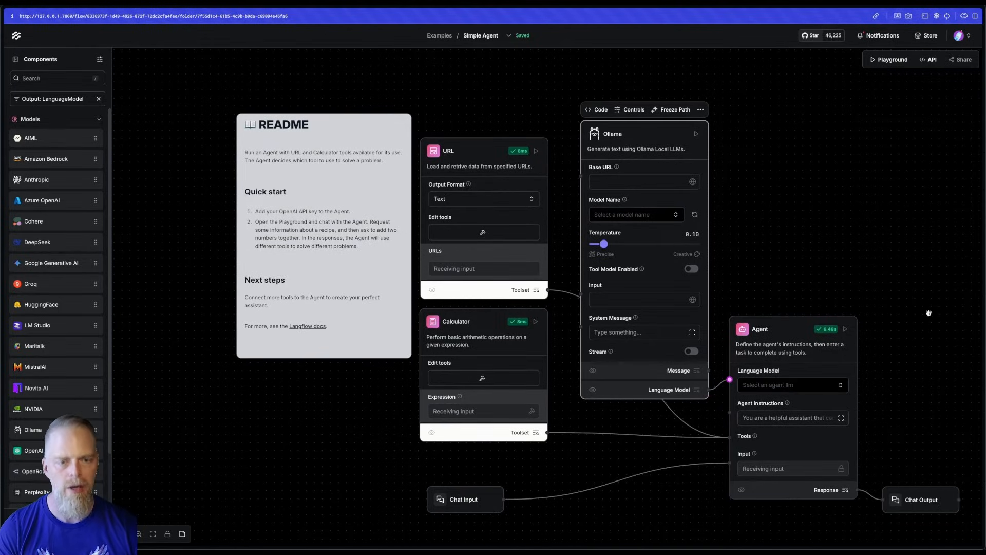
pyautogui.moveTo(889, 271)
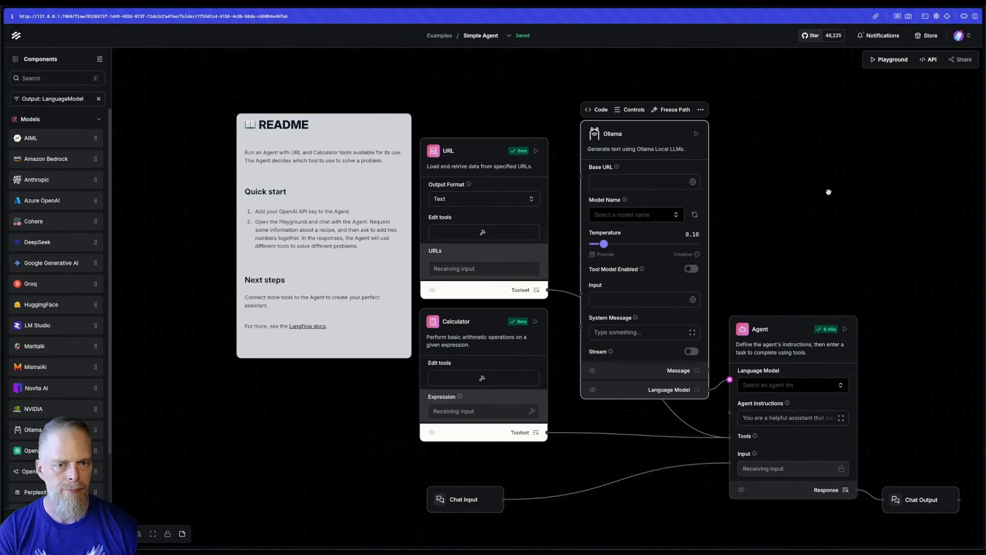
pyautogui.moveTo(684, 204)
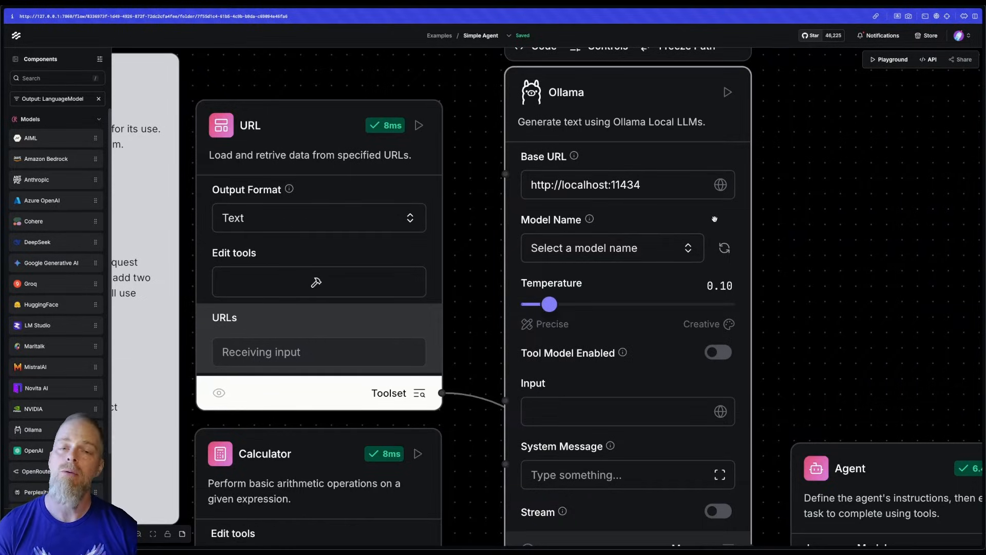
pyautogui.moveTo(718, 216)
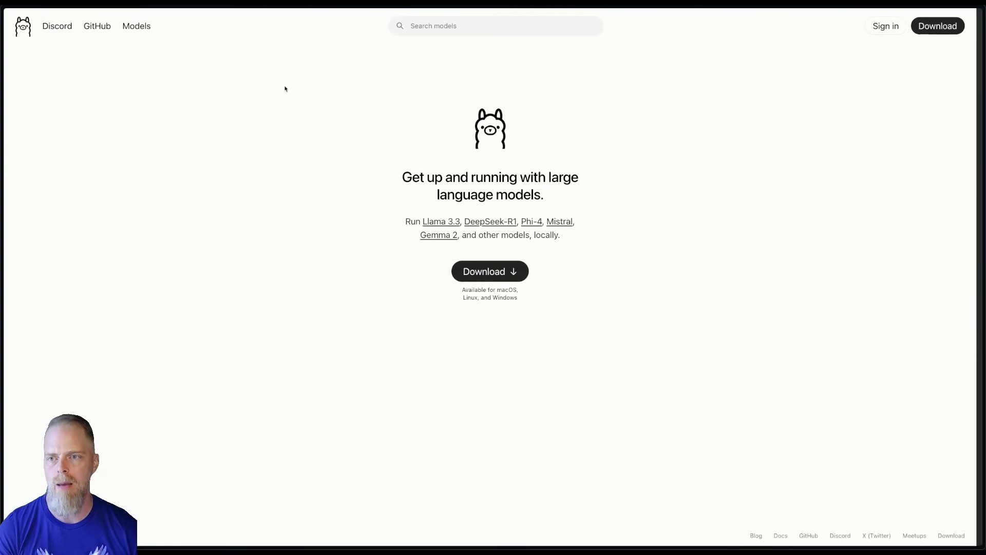
pyautogui.moveTo(591, 275)
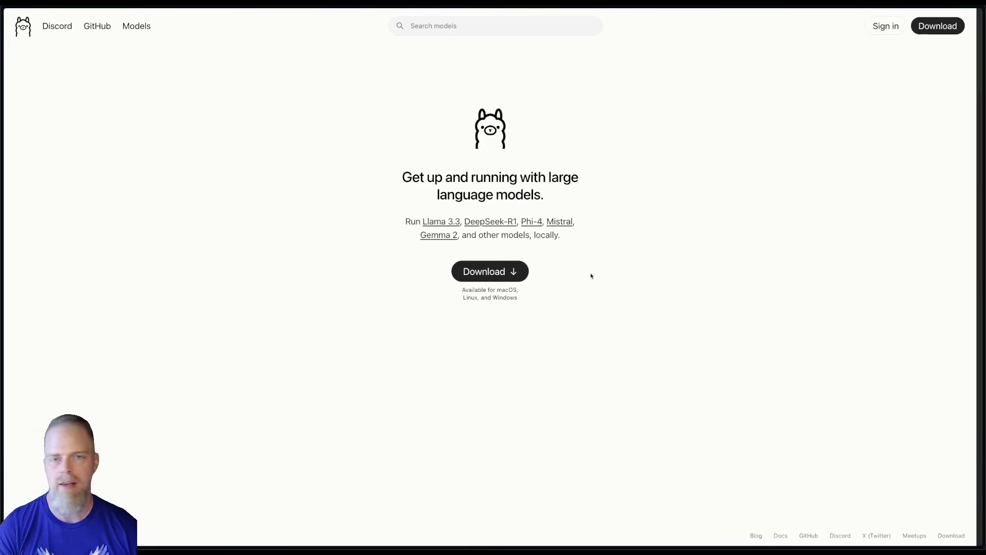
pyautogui.moveTo(628, 274)
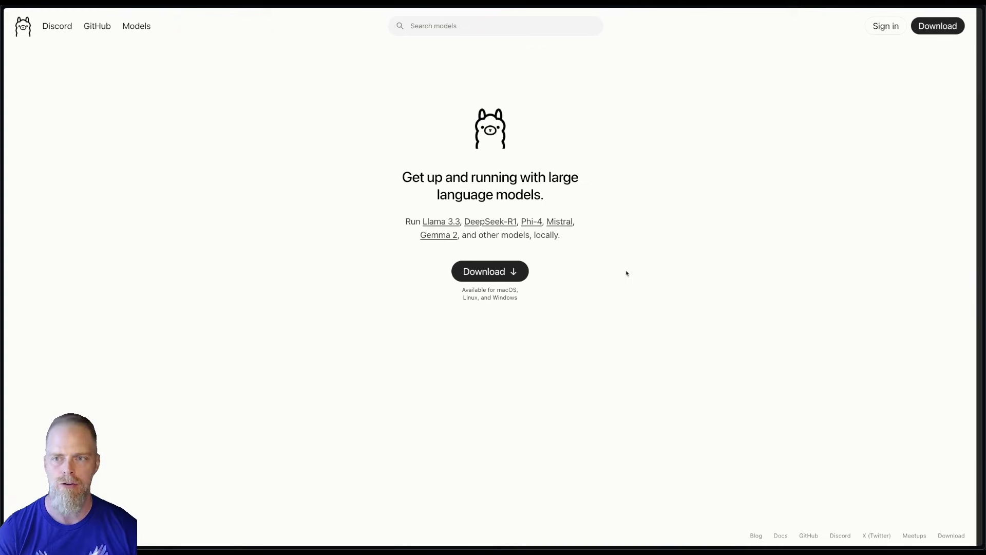
# Browse Ollama's tools-capable model library, then return to the Langflow tab.
pyautogui.click(136, 26)
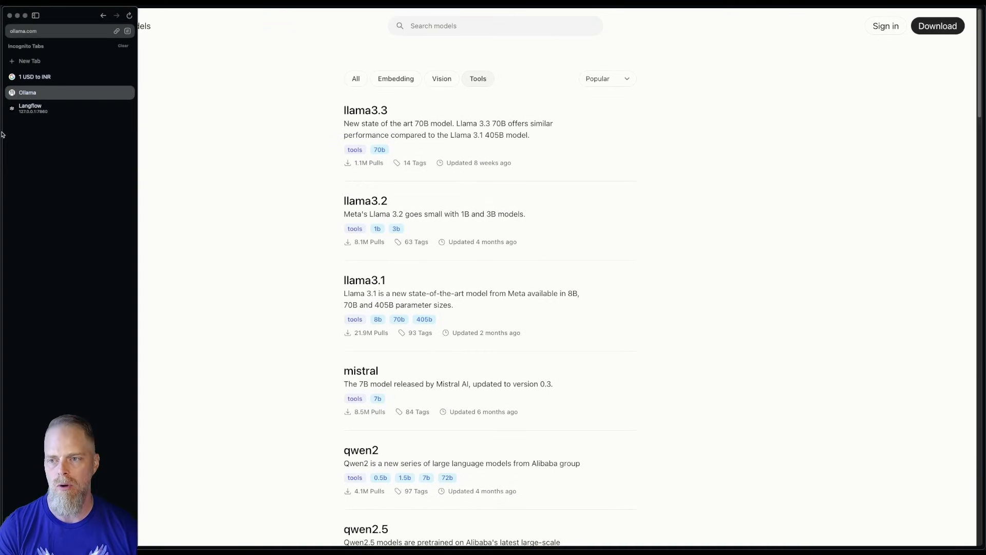
pyautogui.click(30, 108)
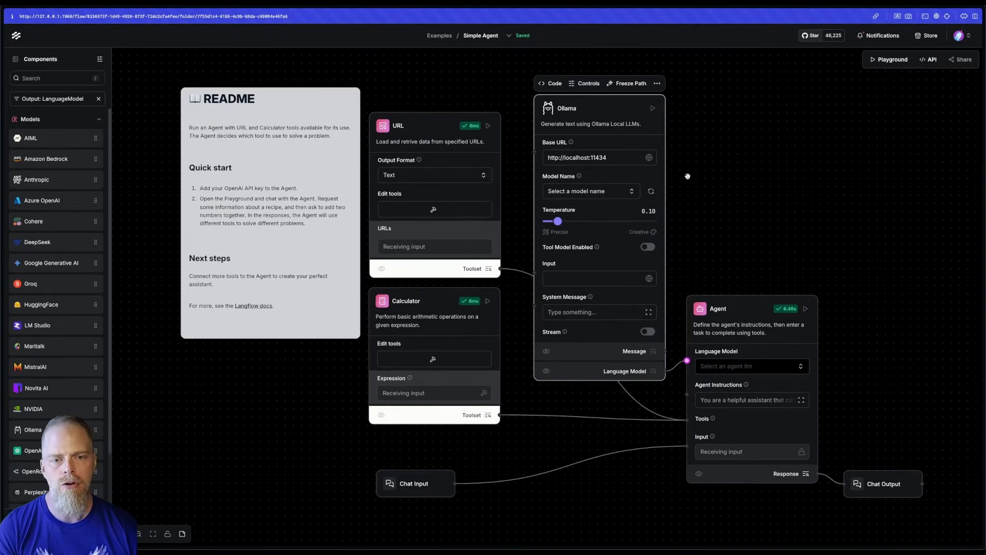
# Enable tool mode on the Ollama component and select the qwen2.5:latest model.
pyautogui.click(590, 191)
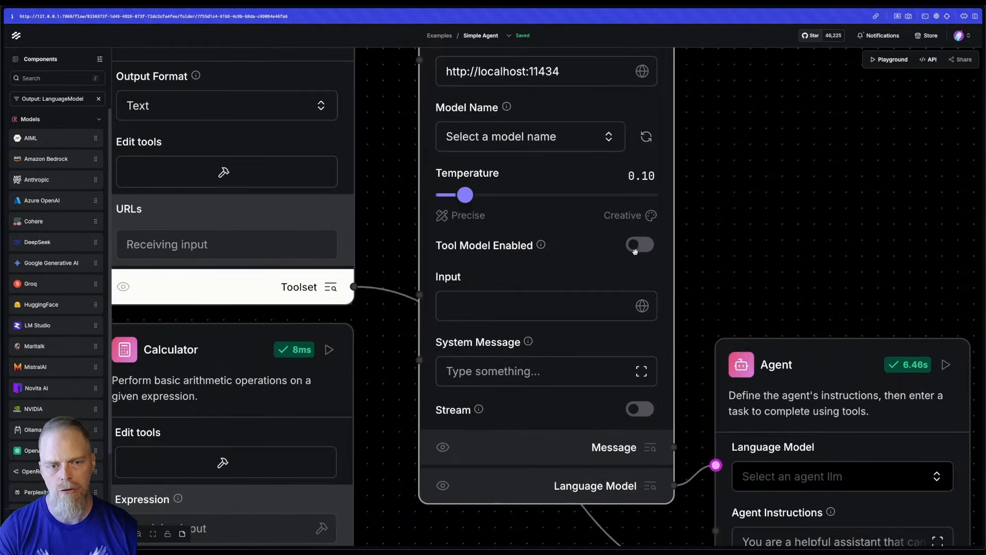
pyautogui.click(529, 137)
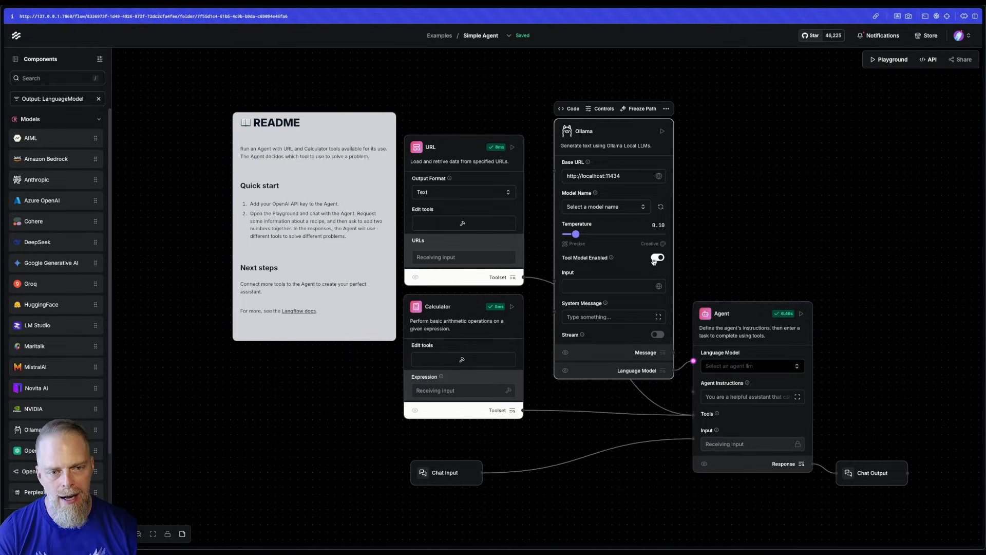
pyautogui.click(656, 257)
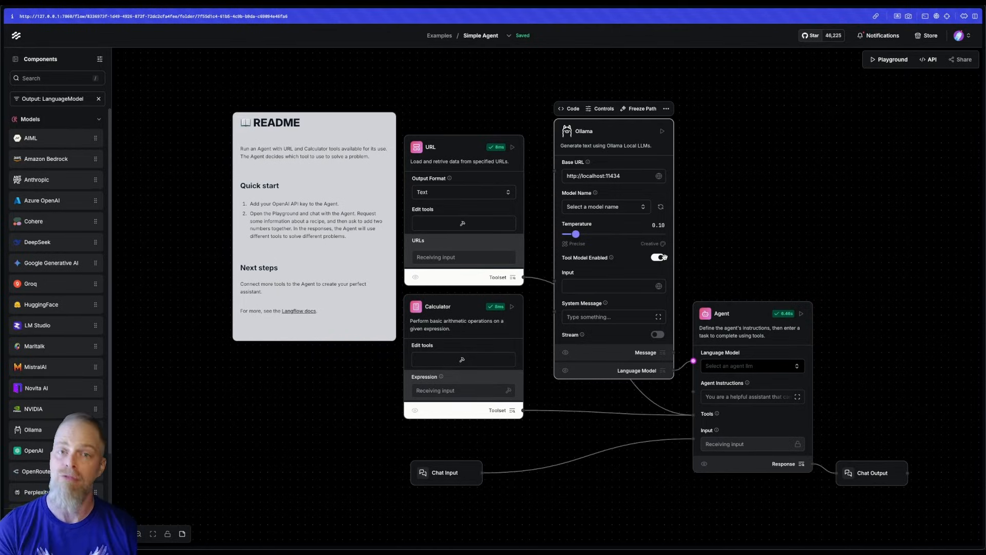
pyautogui.click(605, 206)
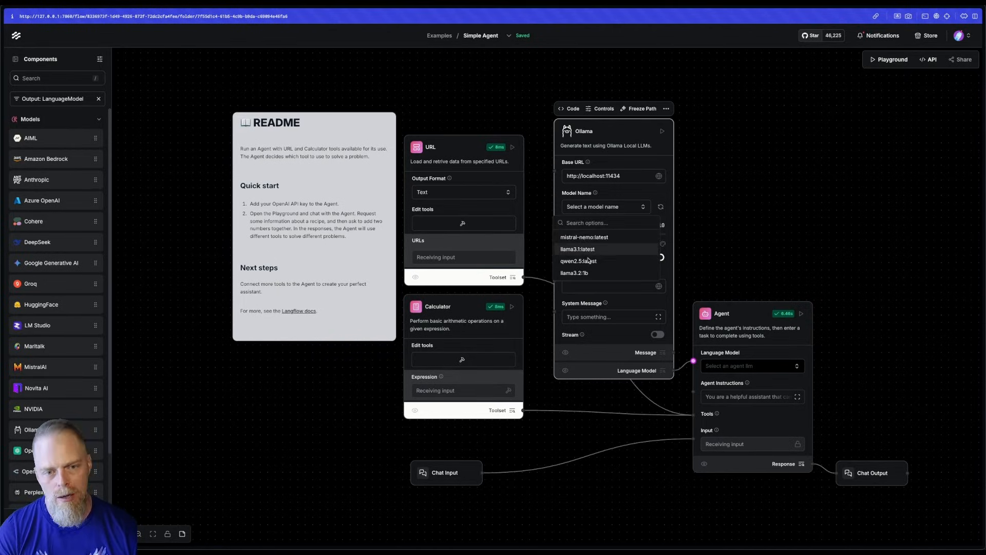
pyautogui.moveTo(659, 196)
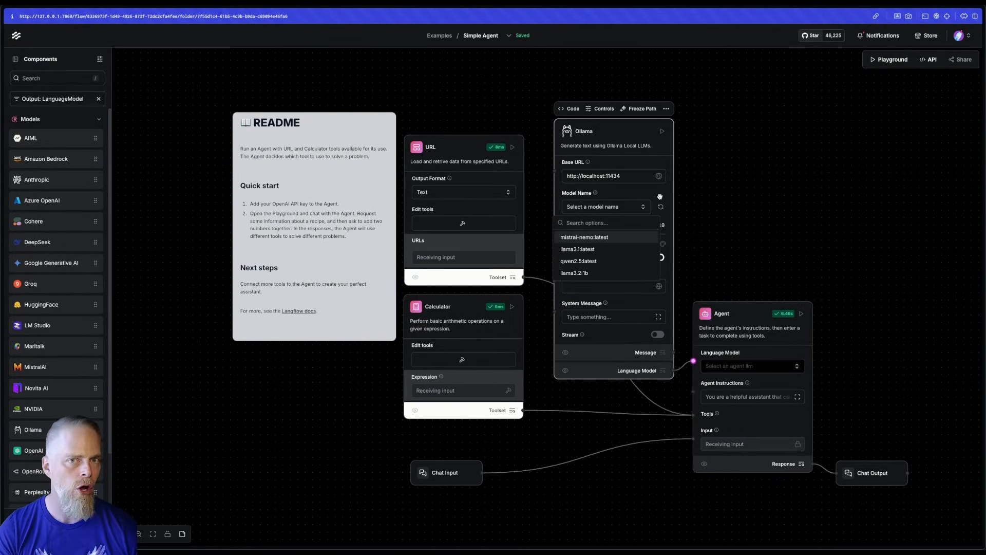
pyautogui.moveTo(625, 246)
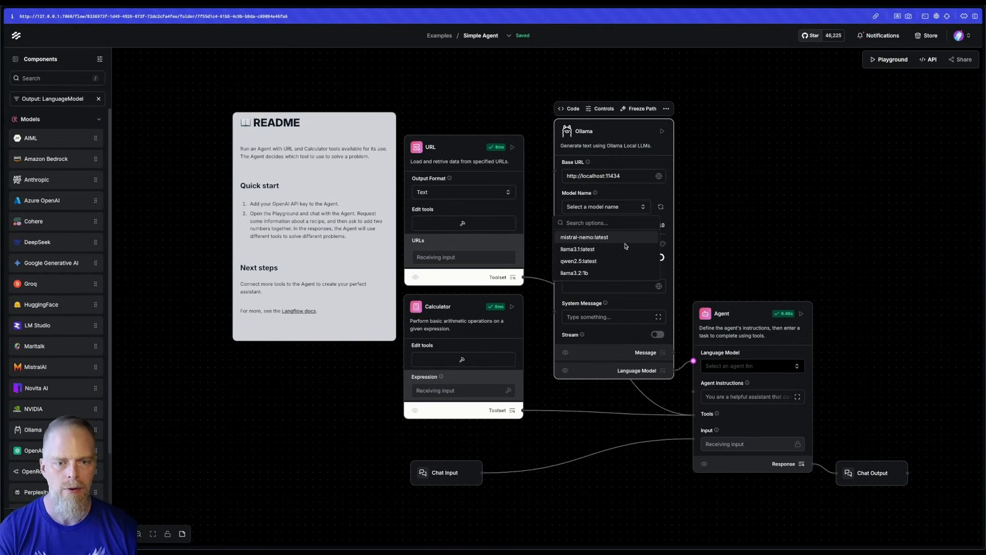
pyautogui.click(577, 261)
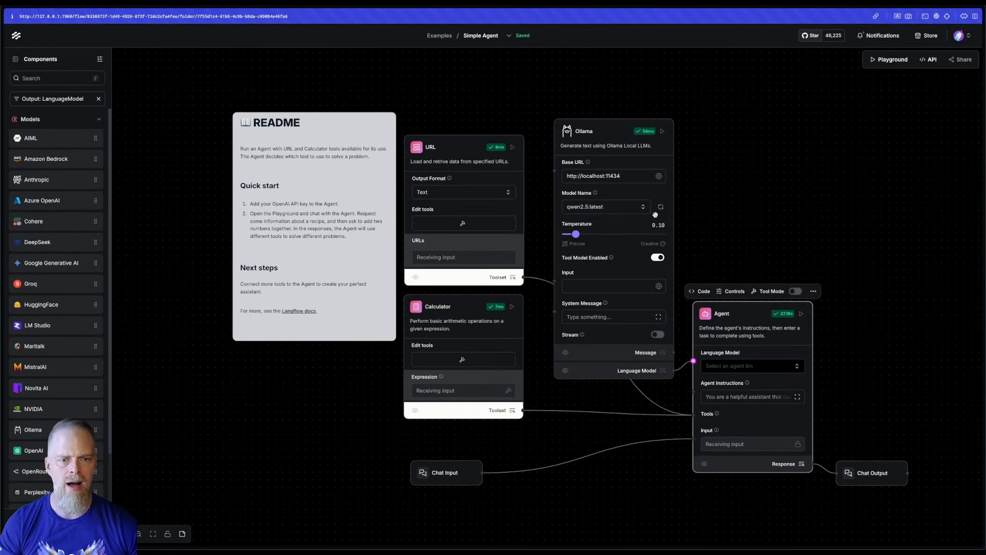
pyautogui.click(892, 59)
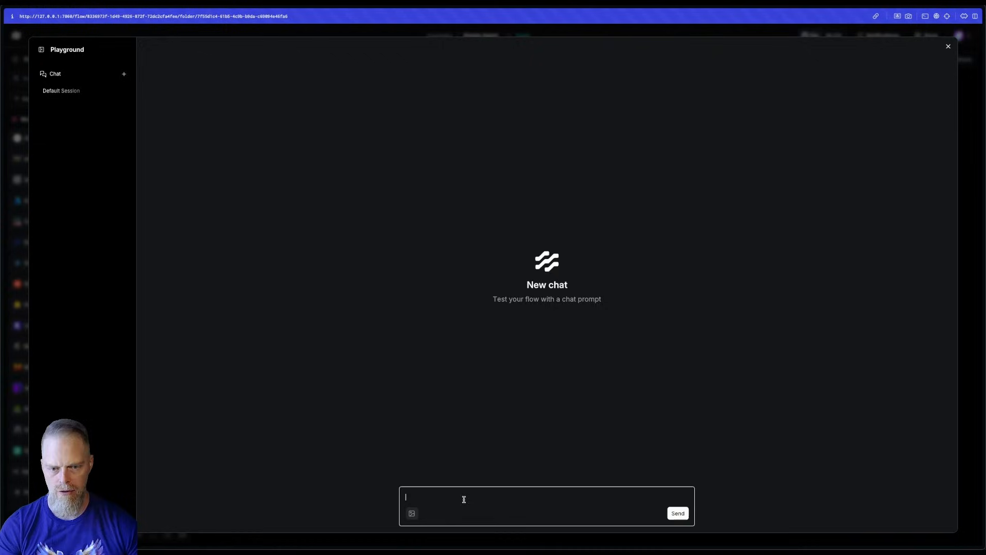
# Send 'Convert 200 USD to INR' and close the Playground after the 17413.11 INR reply.
pyautogui.click(678, 513)
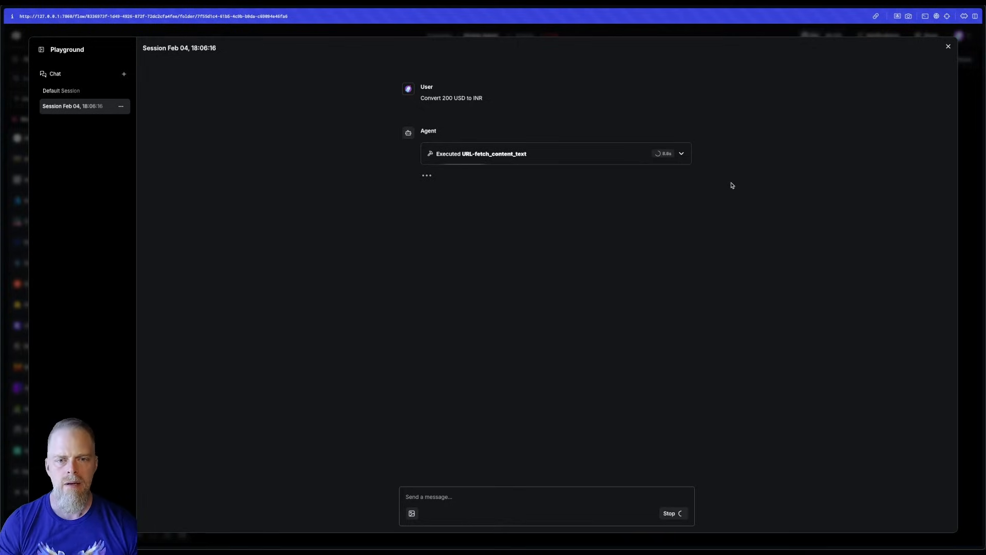
pyautogui.moveTo(519, 160)
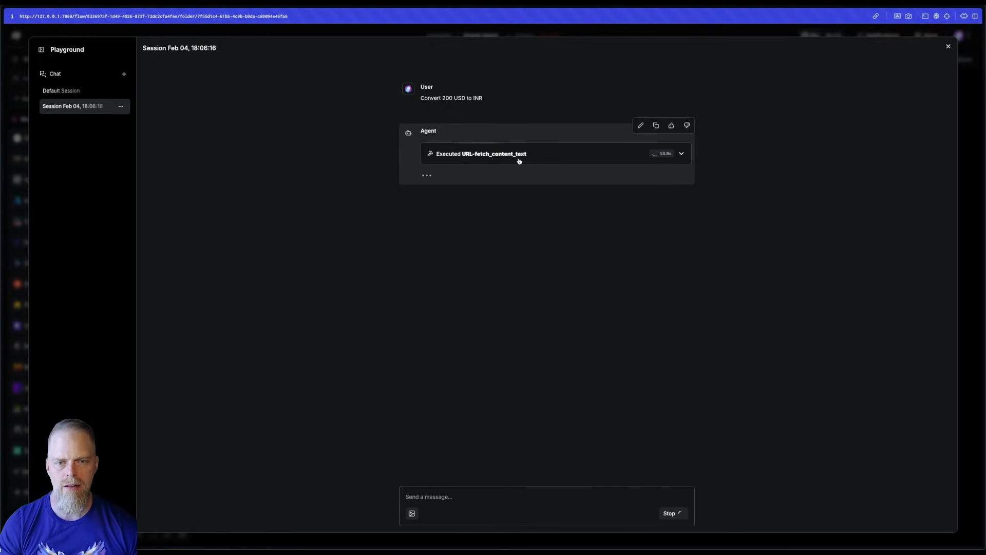
pyautogui.moveTo(684, 185)
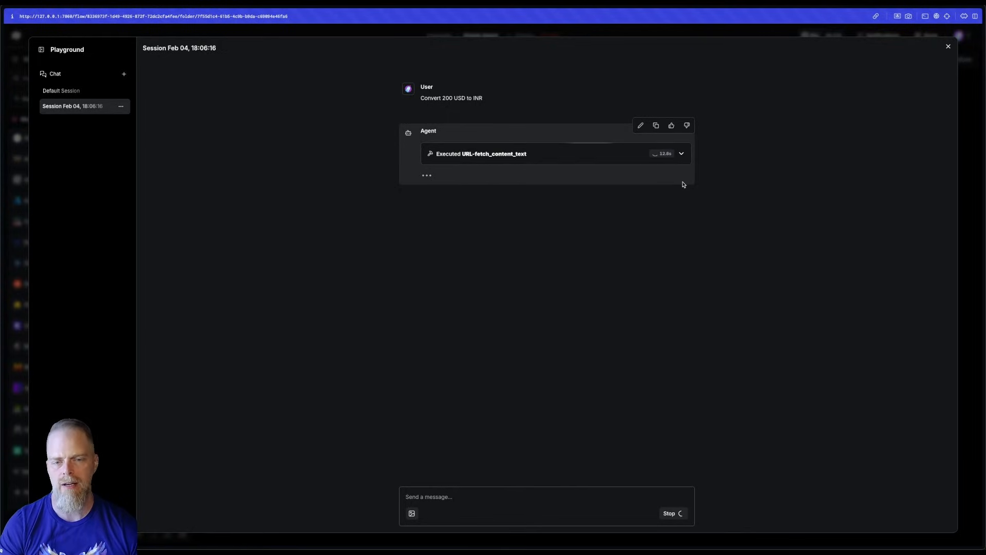
pyautogui.moveTo(791, 187)
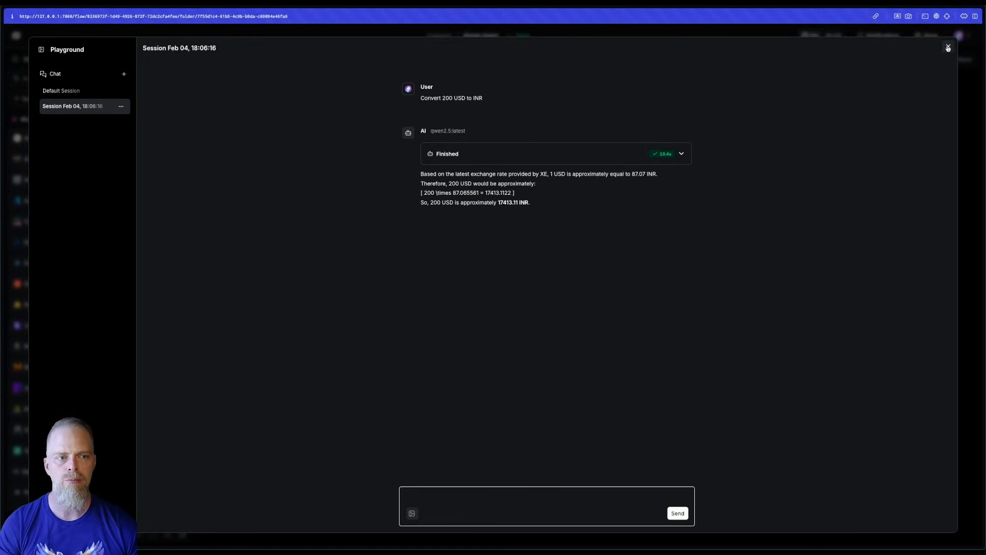
pyautogui.click(947, 48)
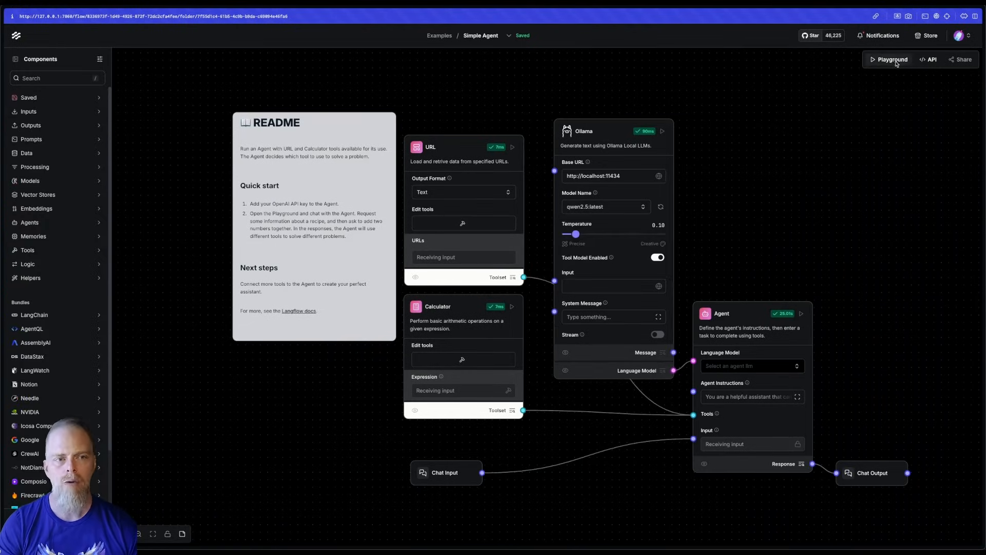
# Reopen the Playground and review the agent's XE converter URL fetch details.
pyautogui.click(891, 59)
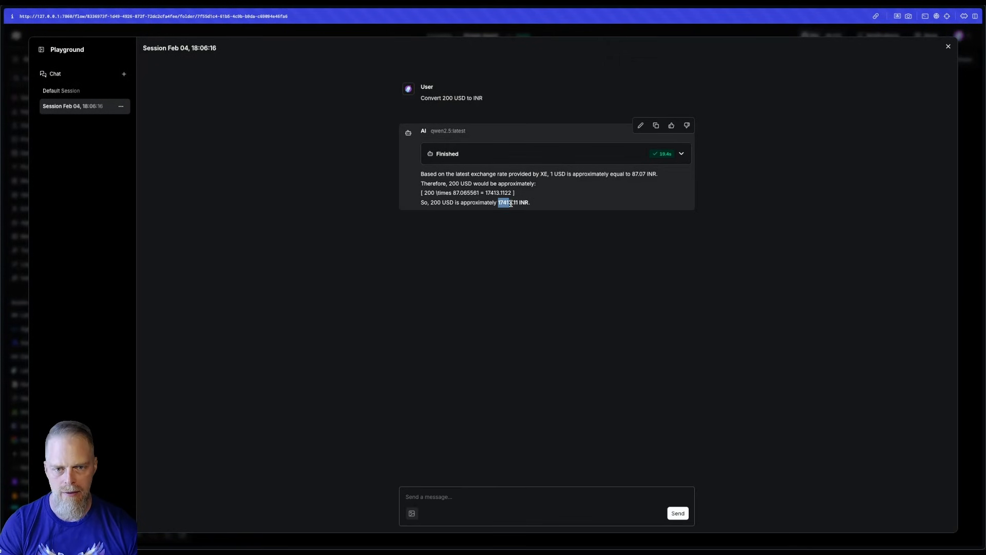
pyautogui.click(680, 154)
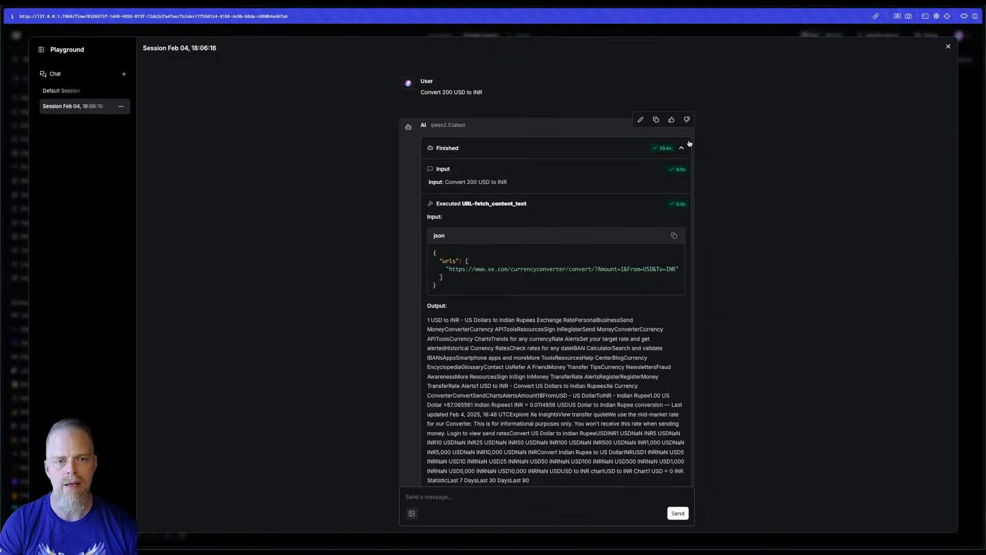
pyautogui.click(680, 148)
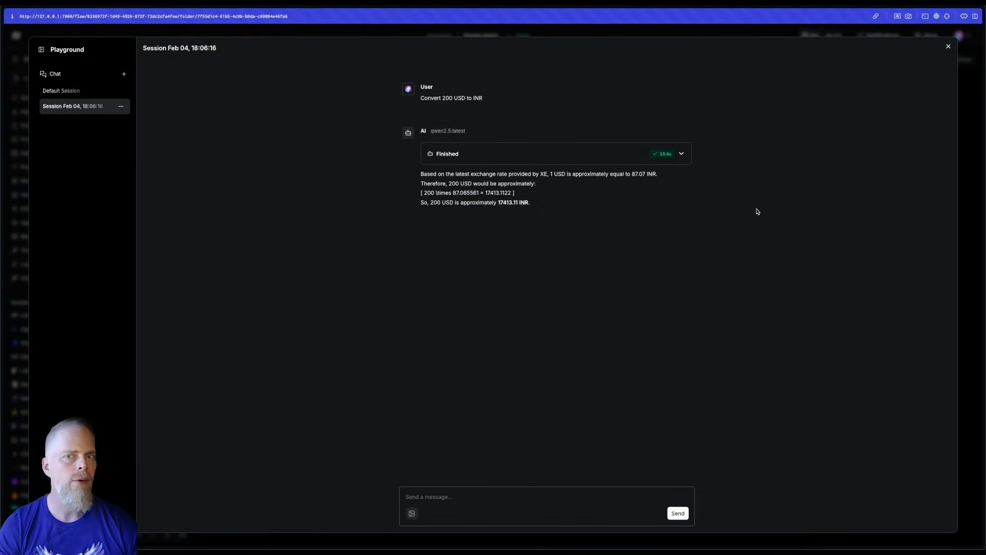
pyautogui.moveTo(784, 240)
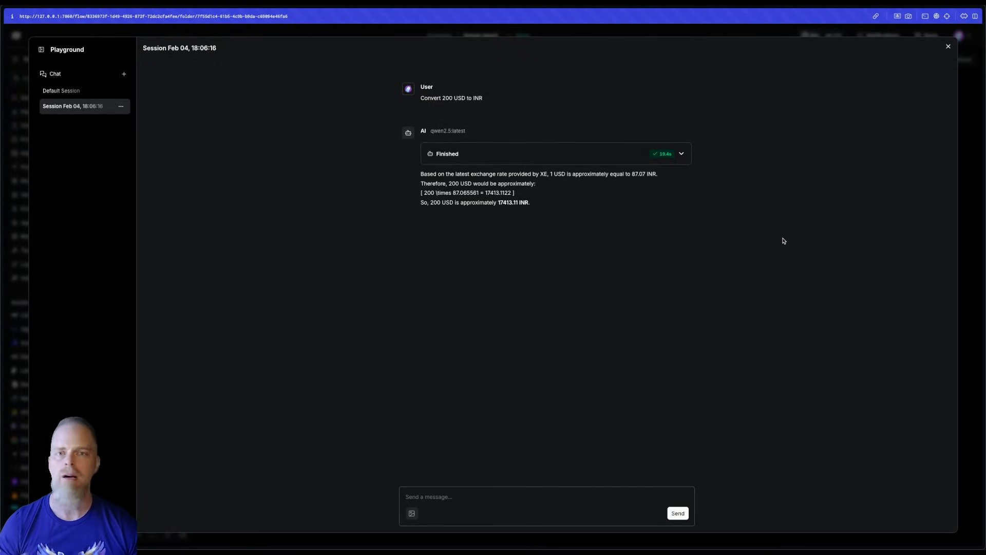
# Draft 'Convert 200 USD to INR. Use the web to find the latest exchange rates.' and close the Playground.
pyautogui.click(455, 497)
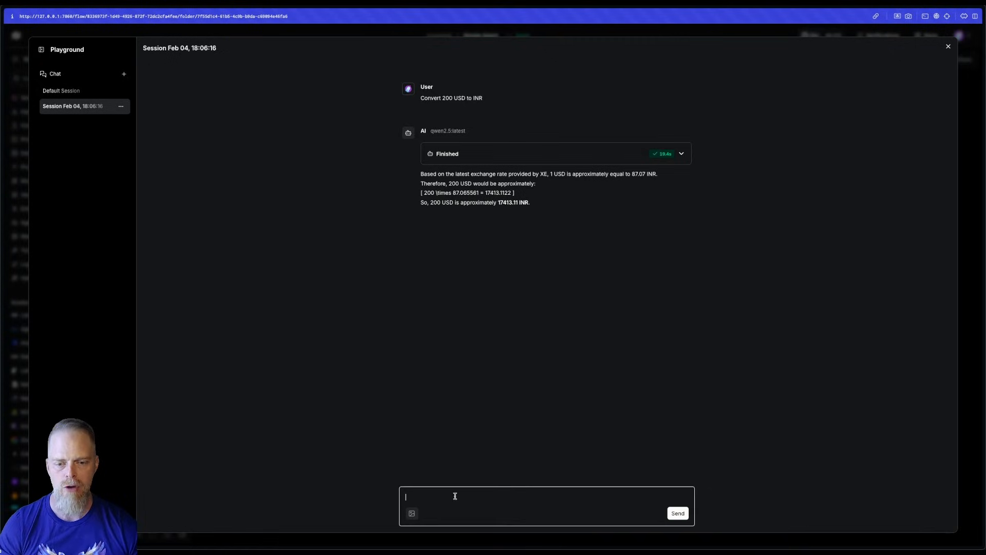
pyautogui.write('Convert 200 USD to INR')
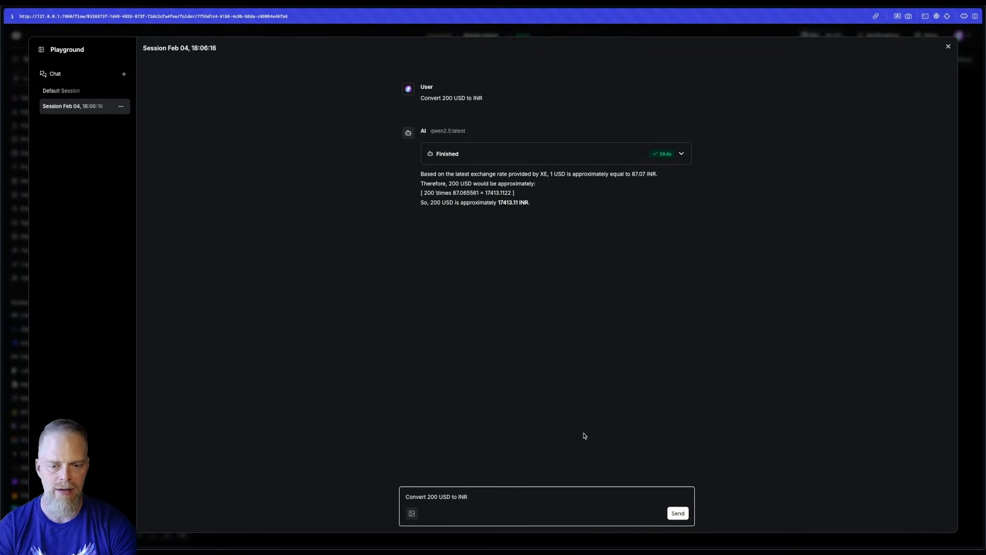
pyautogui.write('. Us th')
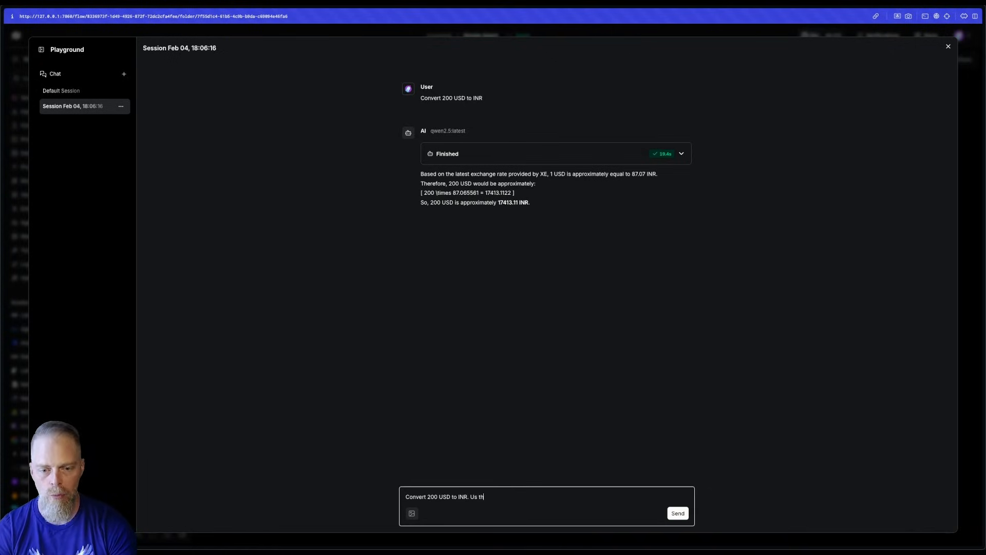
pyautogui.write('e the web')
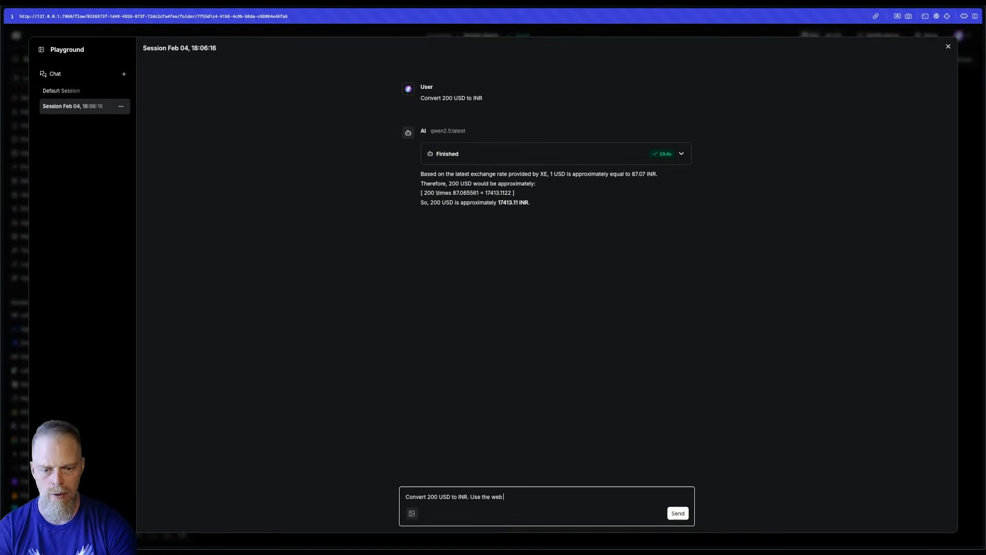
pyautogui.write('to find')
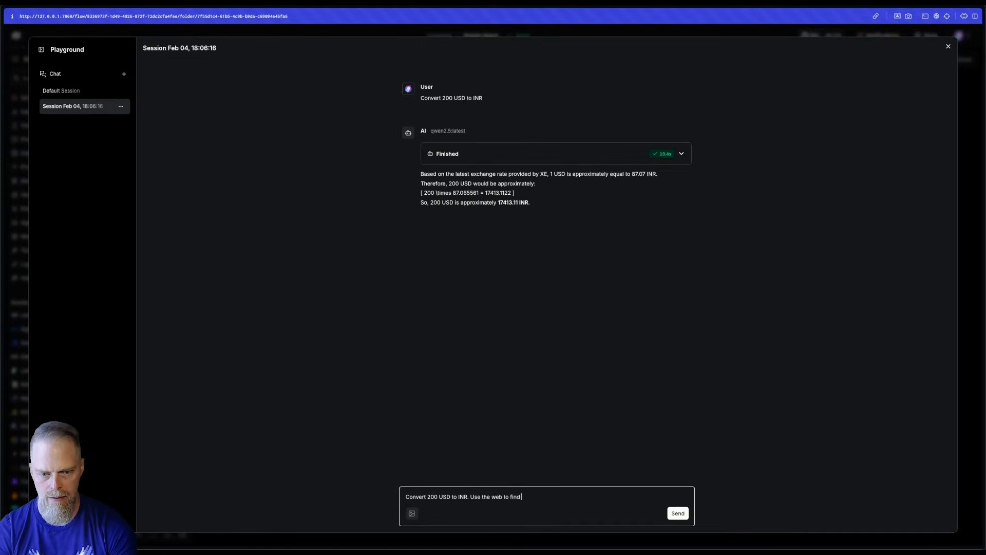
pyautogui.write('the latest ex')
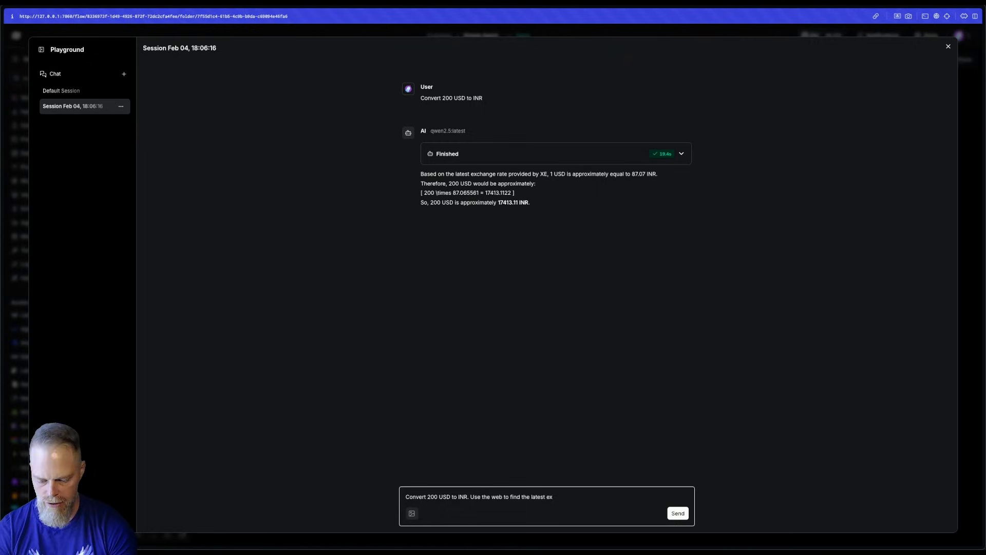
pyautogui.write('change rates.')
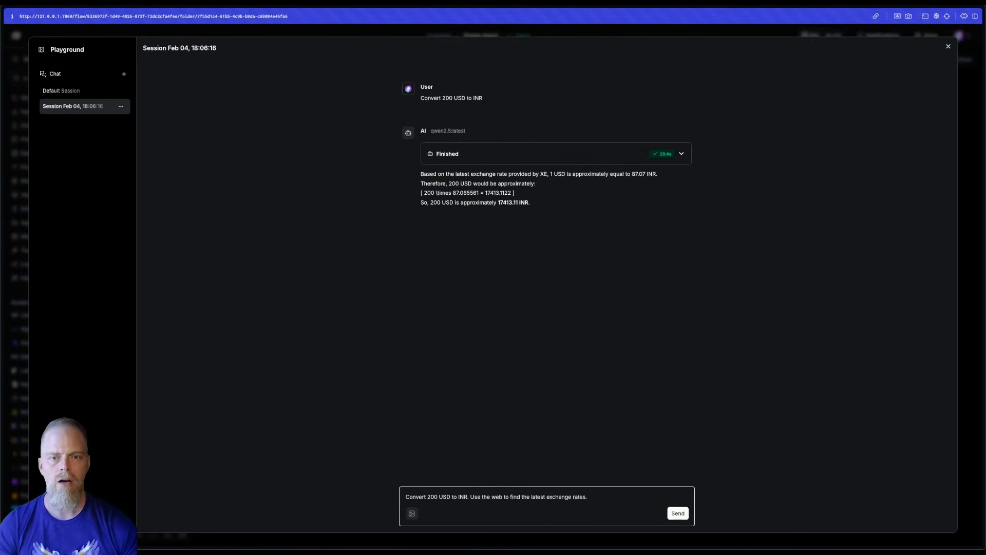
pyautogui.moveTo(683, 155)
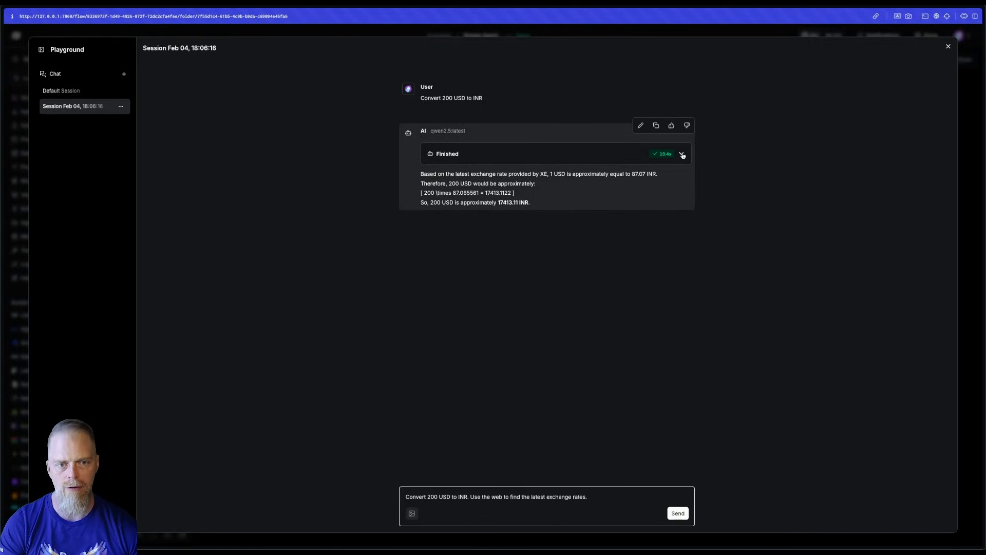
pyautogui.moveTo(853, 185)
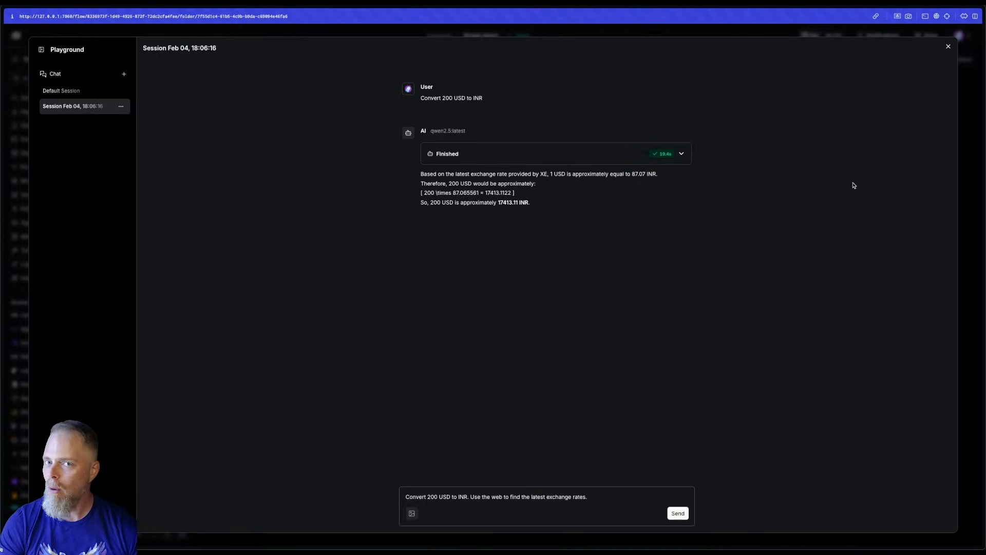
pyautogui.moveTo(644, 460)
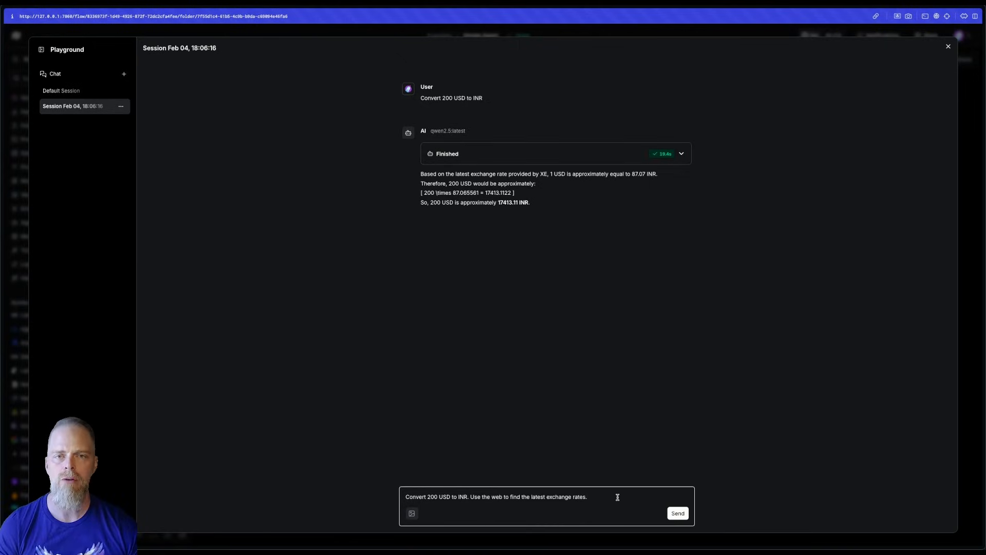
pyautogui.moveTo(672, 464)
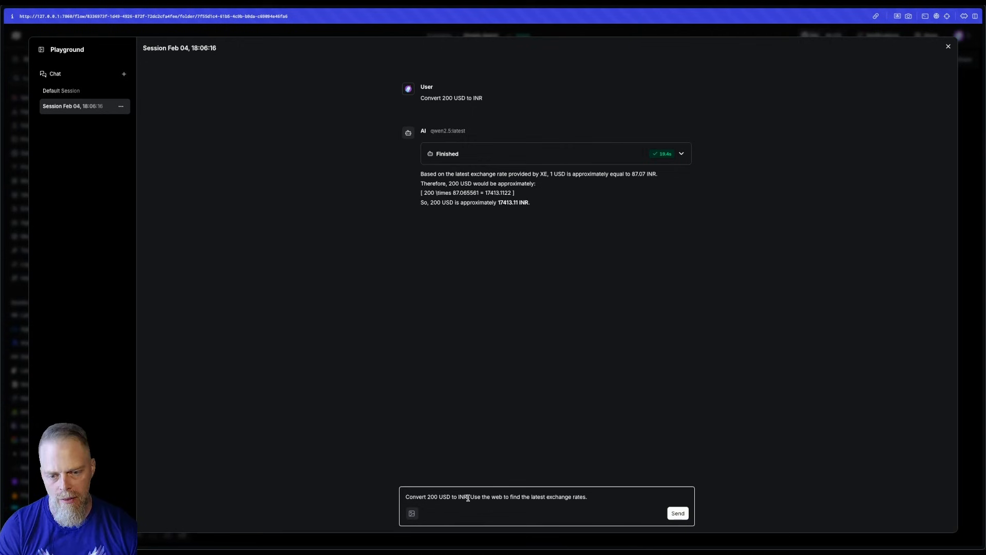
pyautogui.click(948, 47)
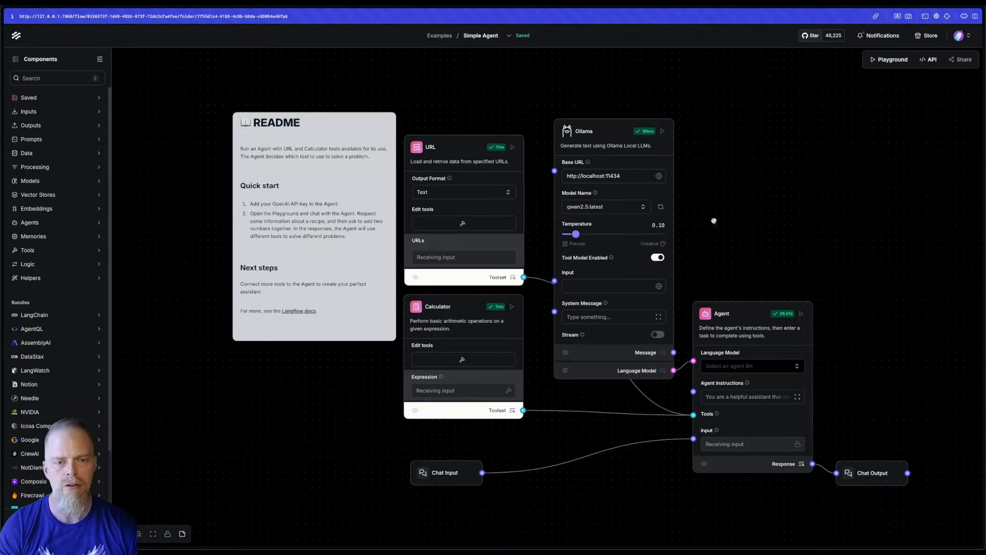
pyautogui.moveTo(672, 231)
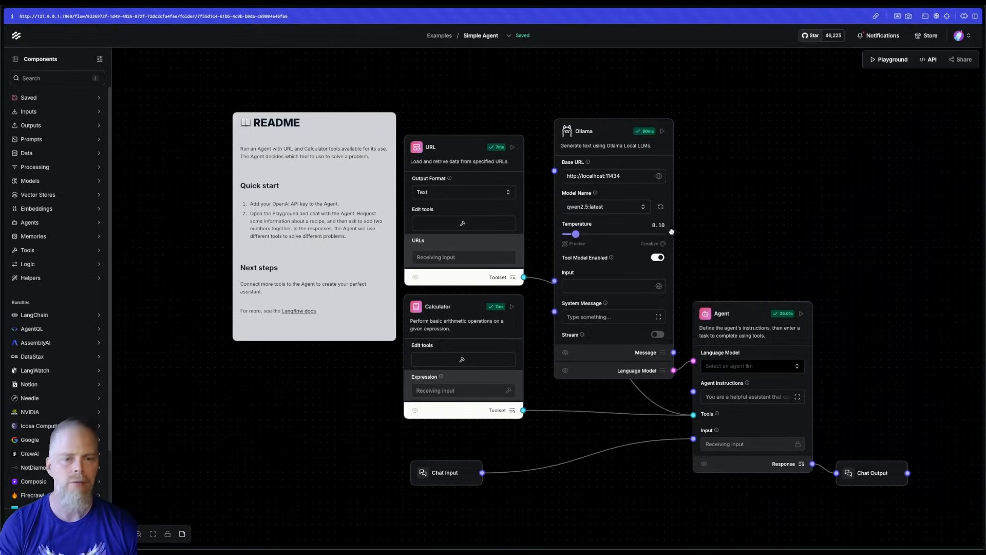
pyautogui.moveTo(737, 225)
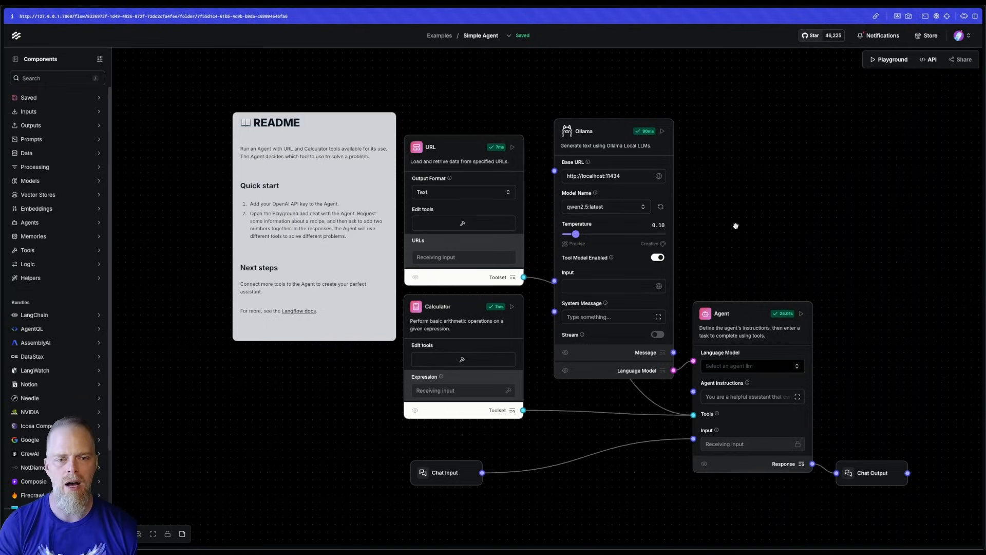
pyautogui.moveTo(620, 240)
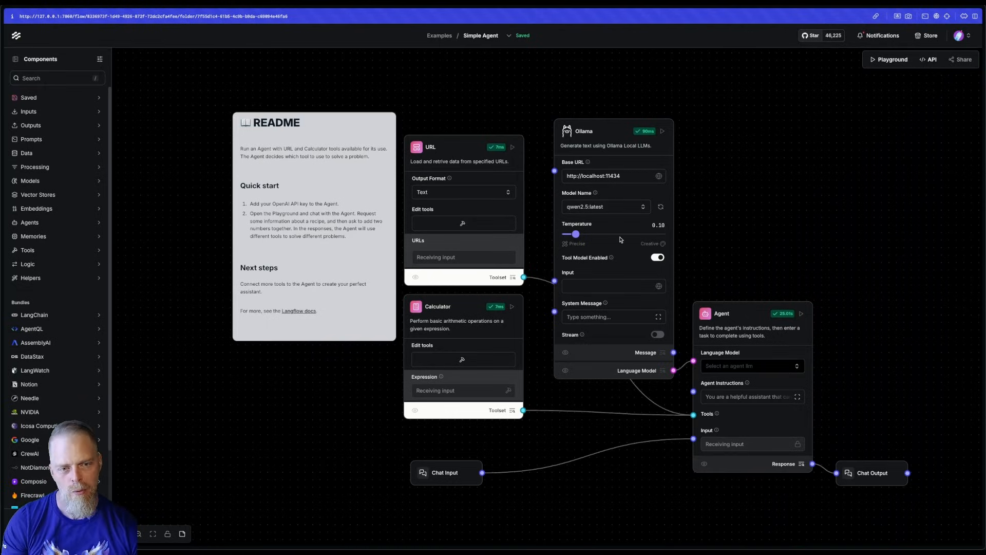
pyautogui.moveTo(805, 234)
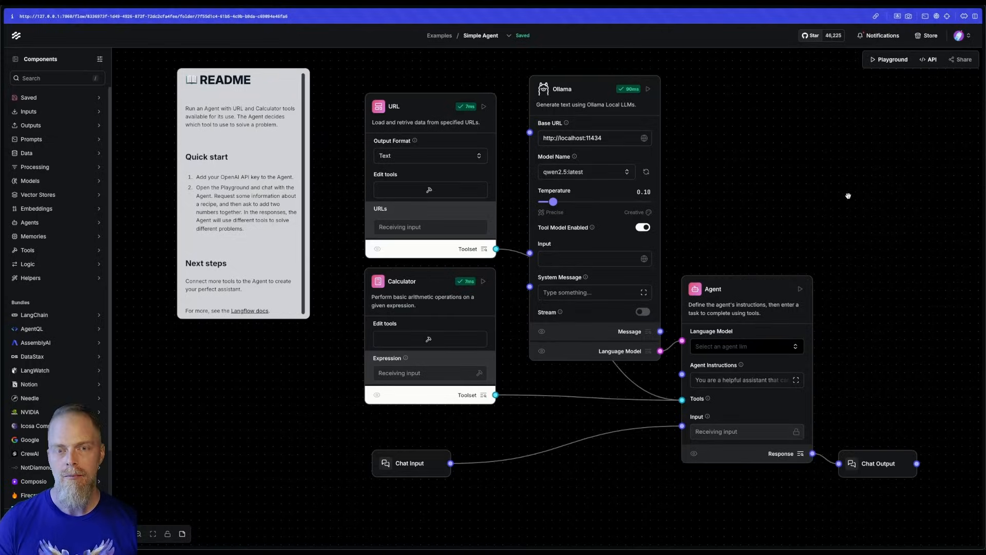
# Show the generated cURL request with the run endpoint and component tweaks for the Simple Agent flow.
pyautogui.click(929, 59)
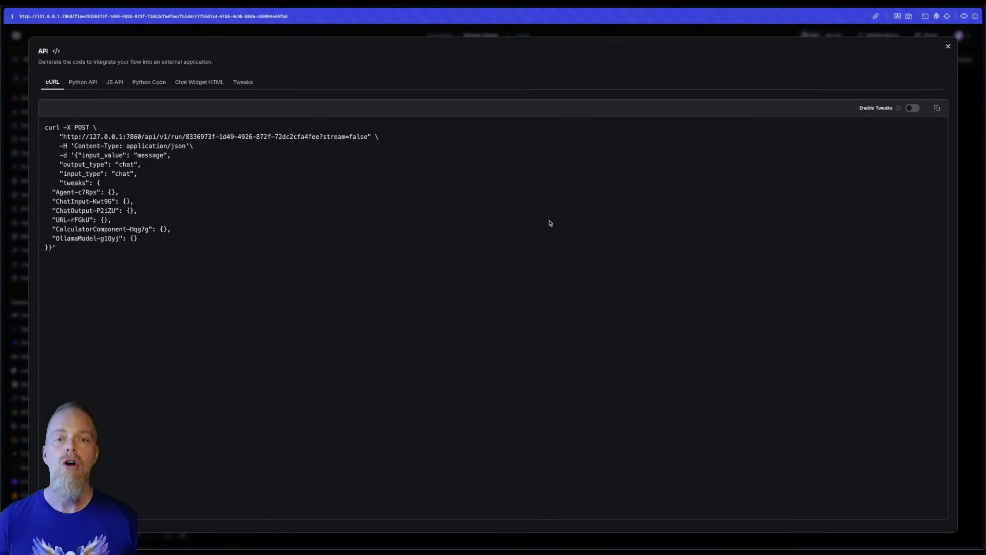